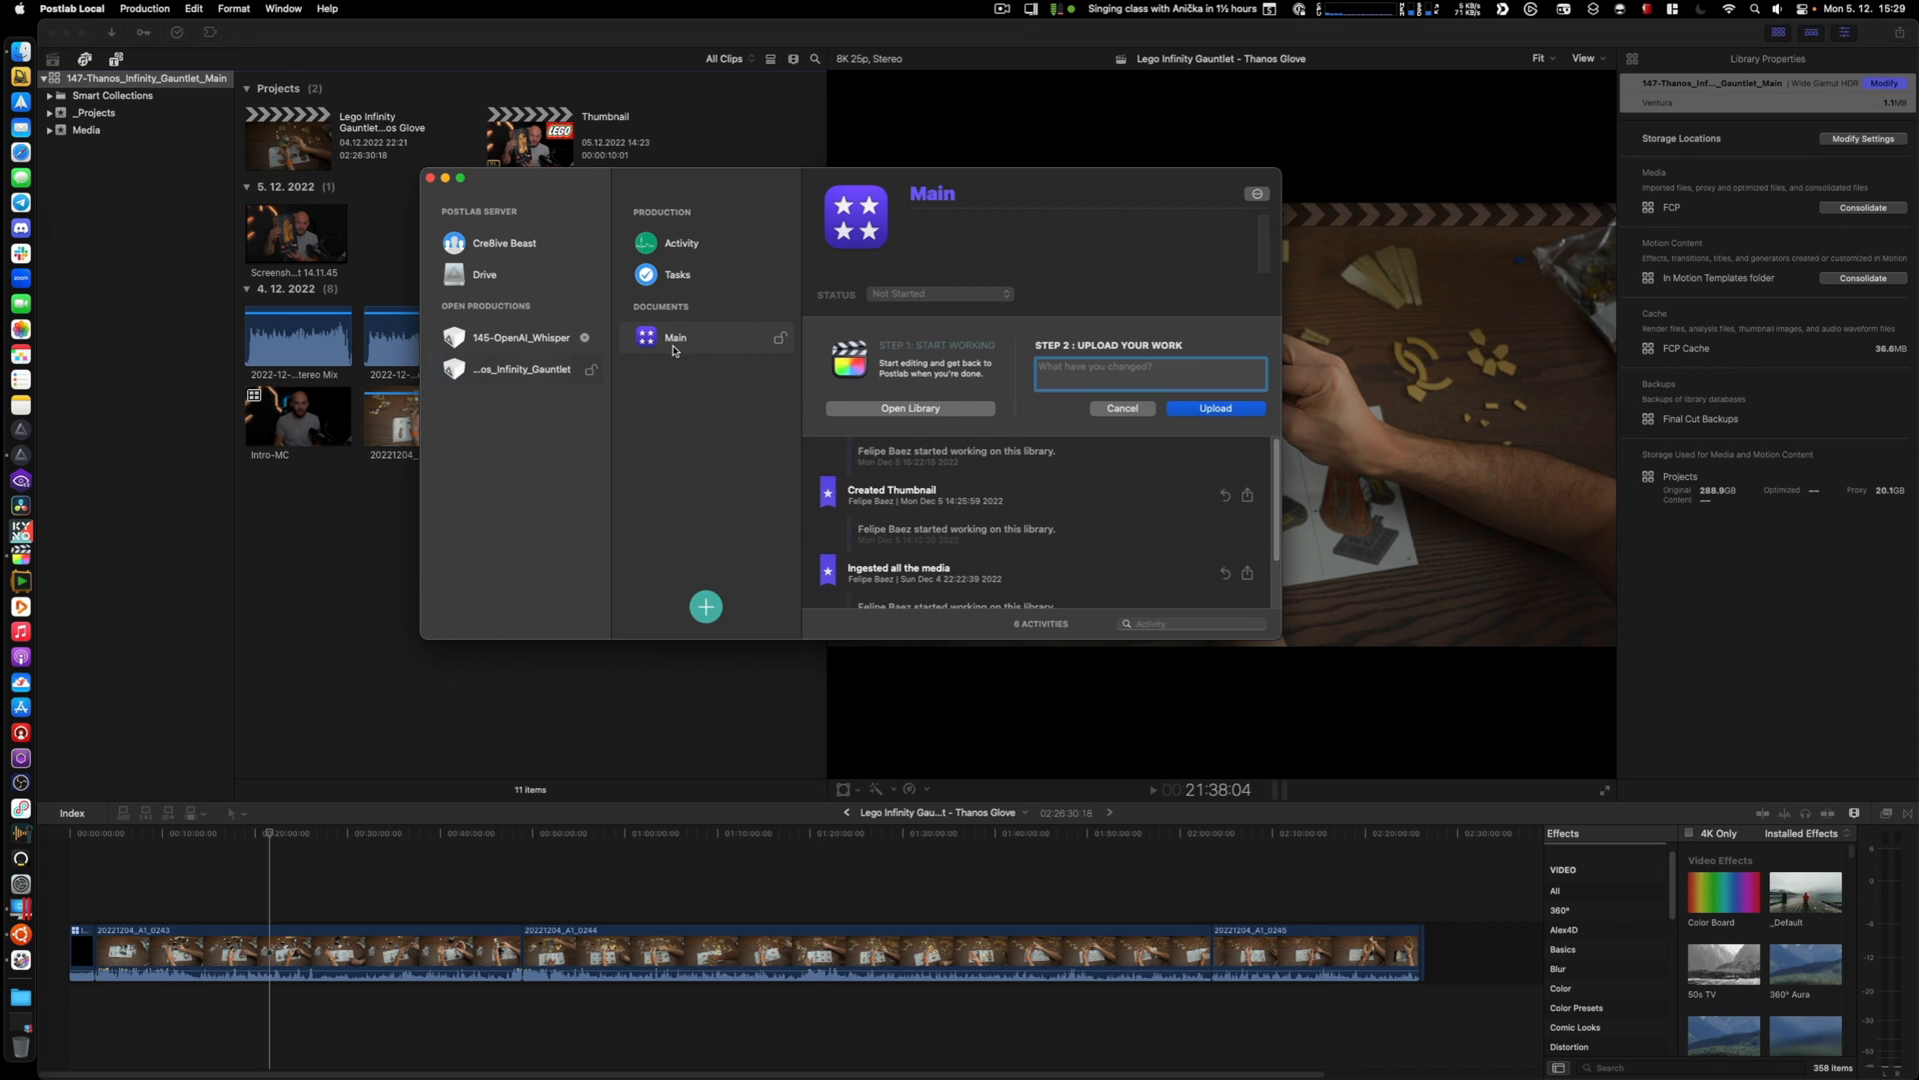
mouse_move(765, 294)
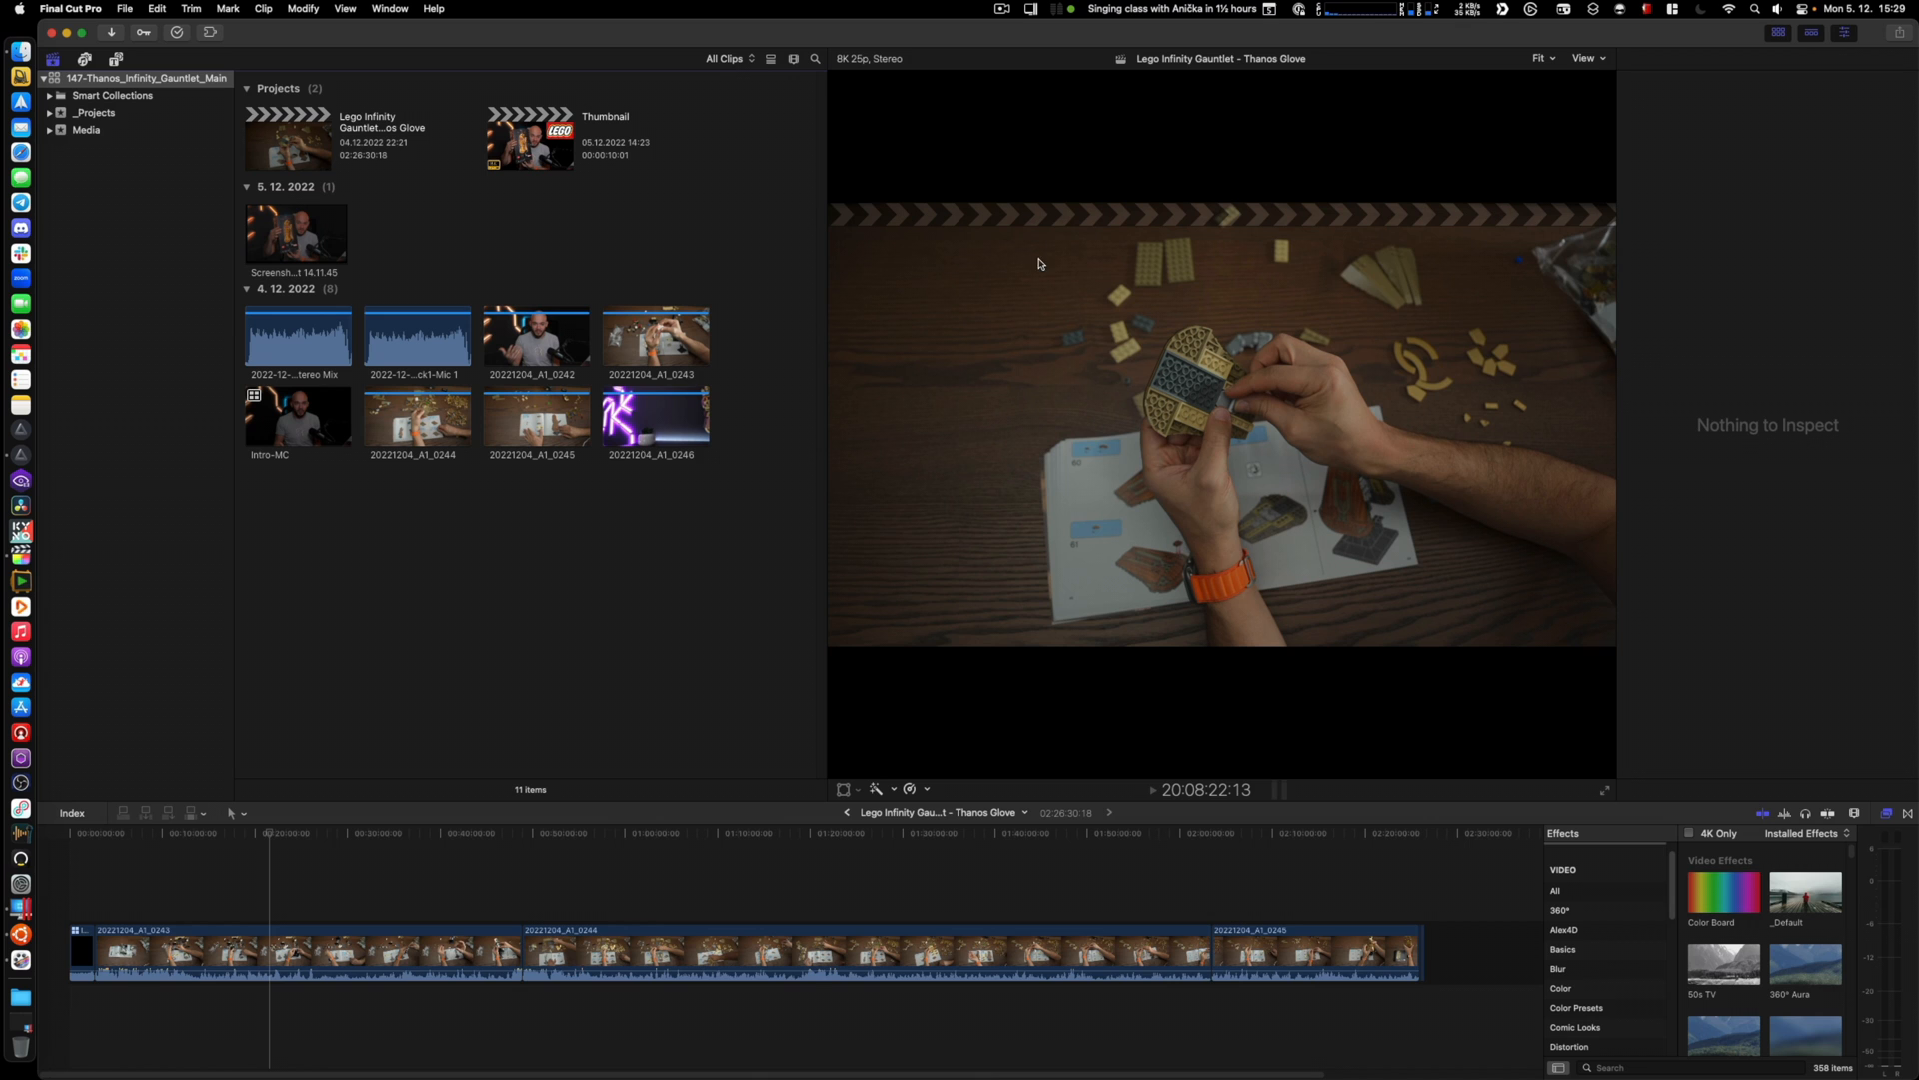
Hide the Postlab Local window to reveal the Final Cut Pro library with the Thanos Glove project
click(1585, 58)
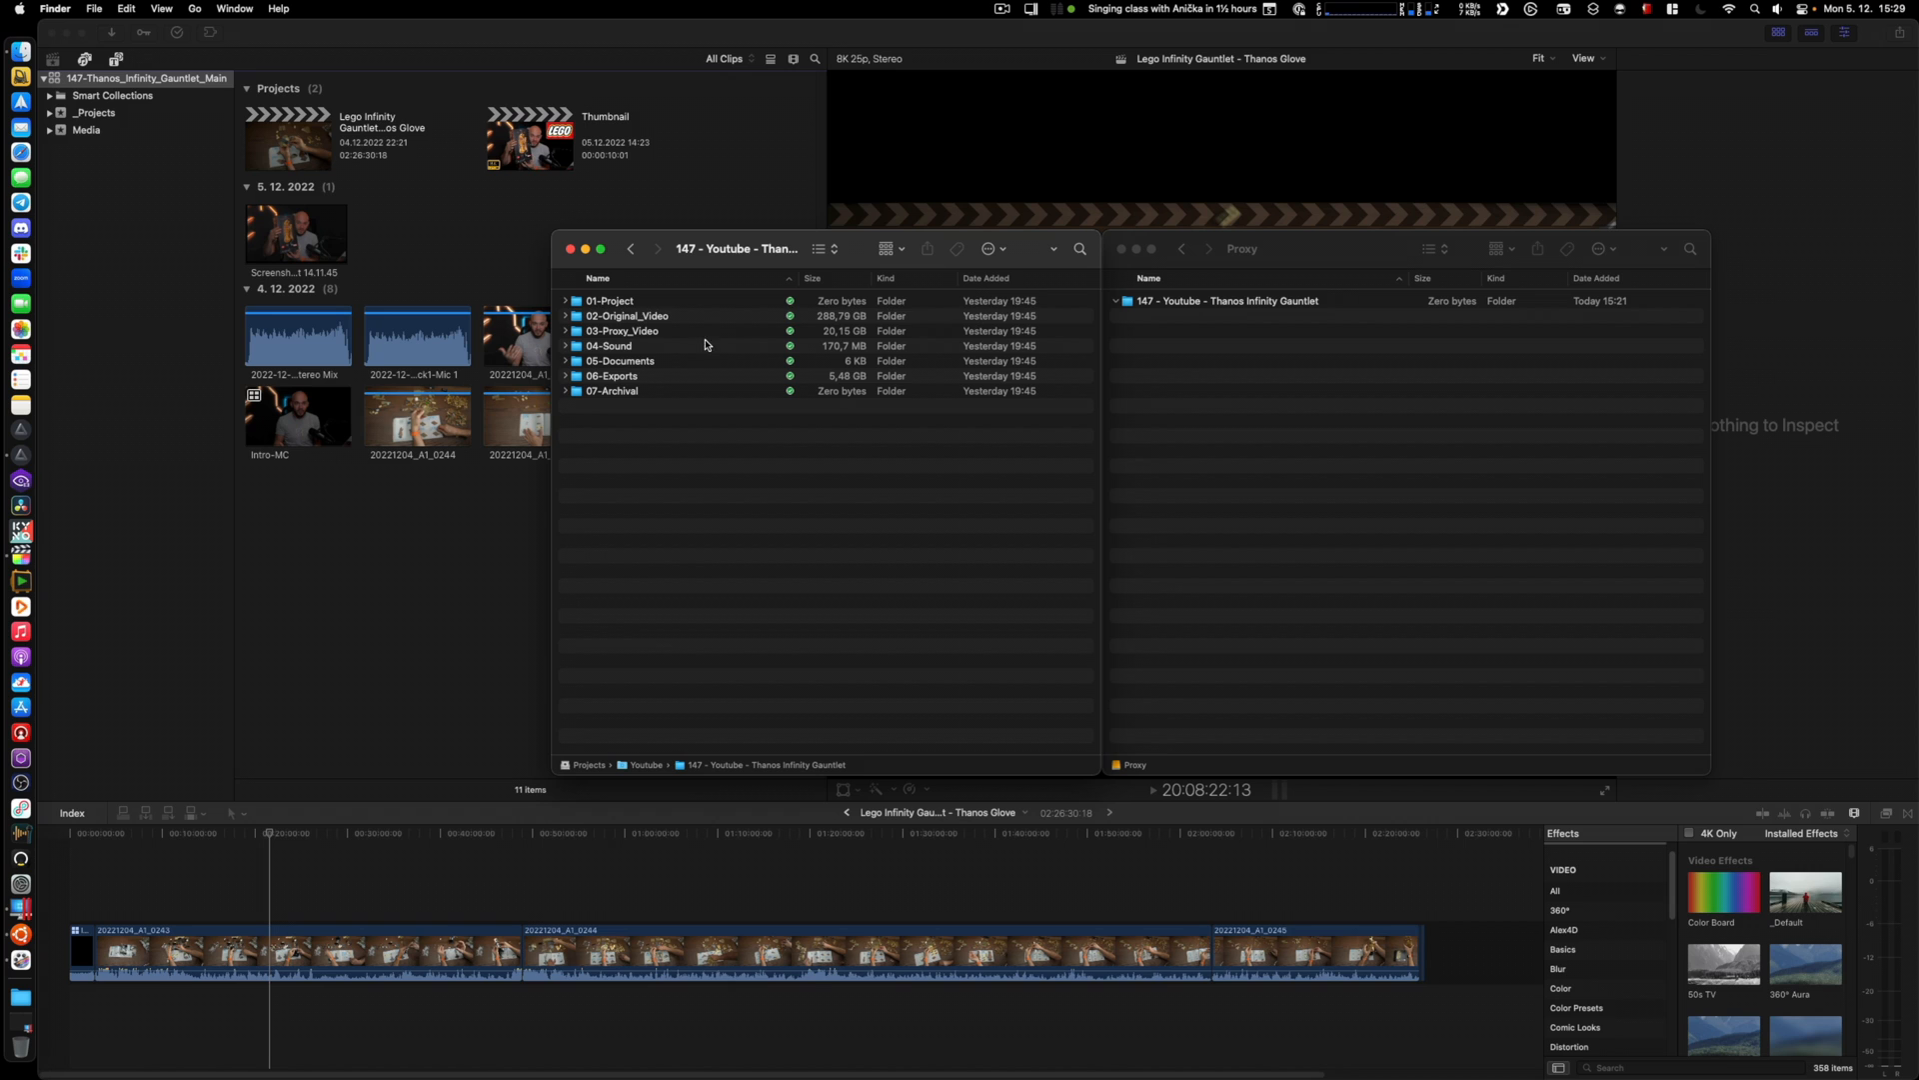
click(627, 316)
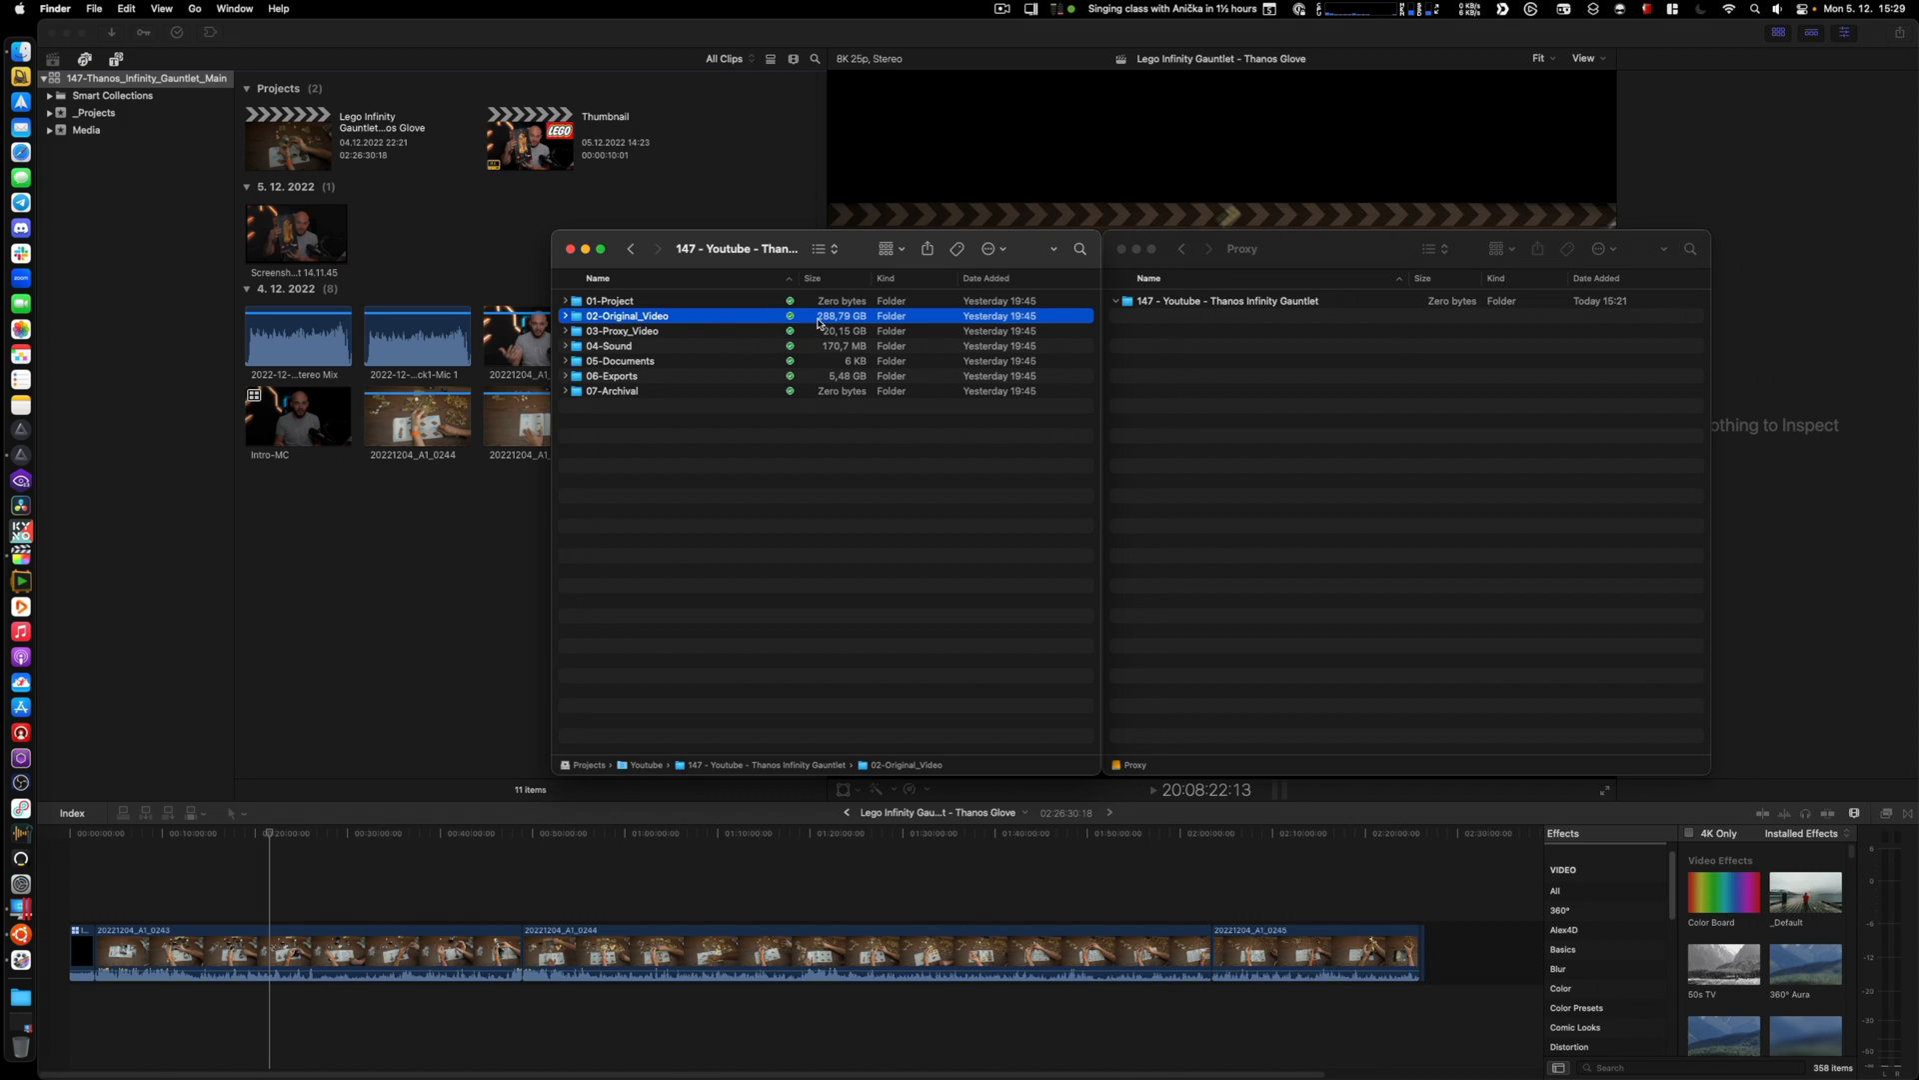
mouse_move(772, 340)
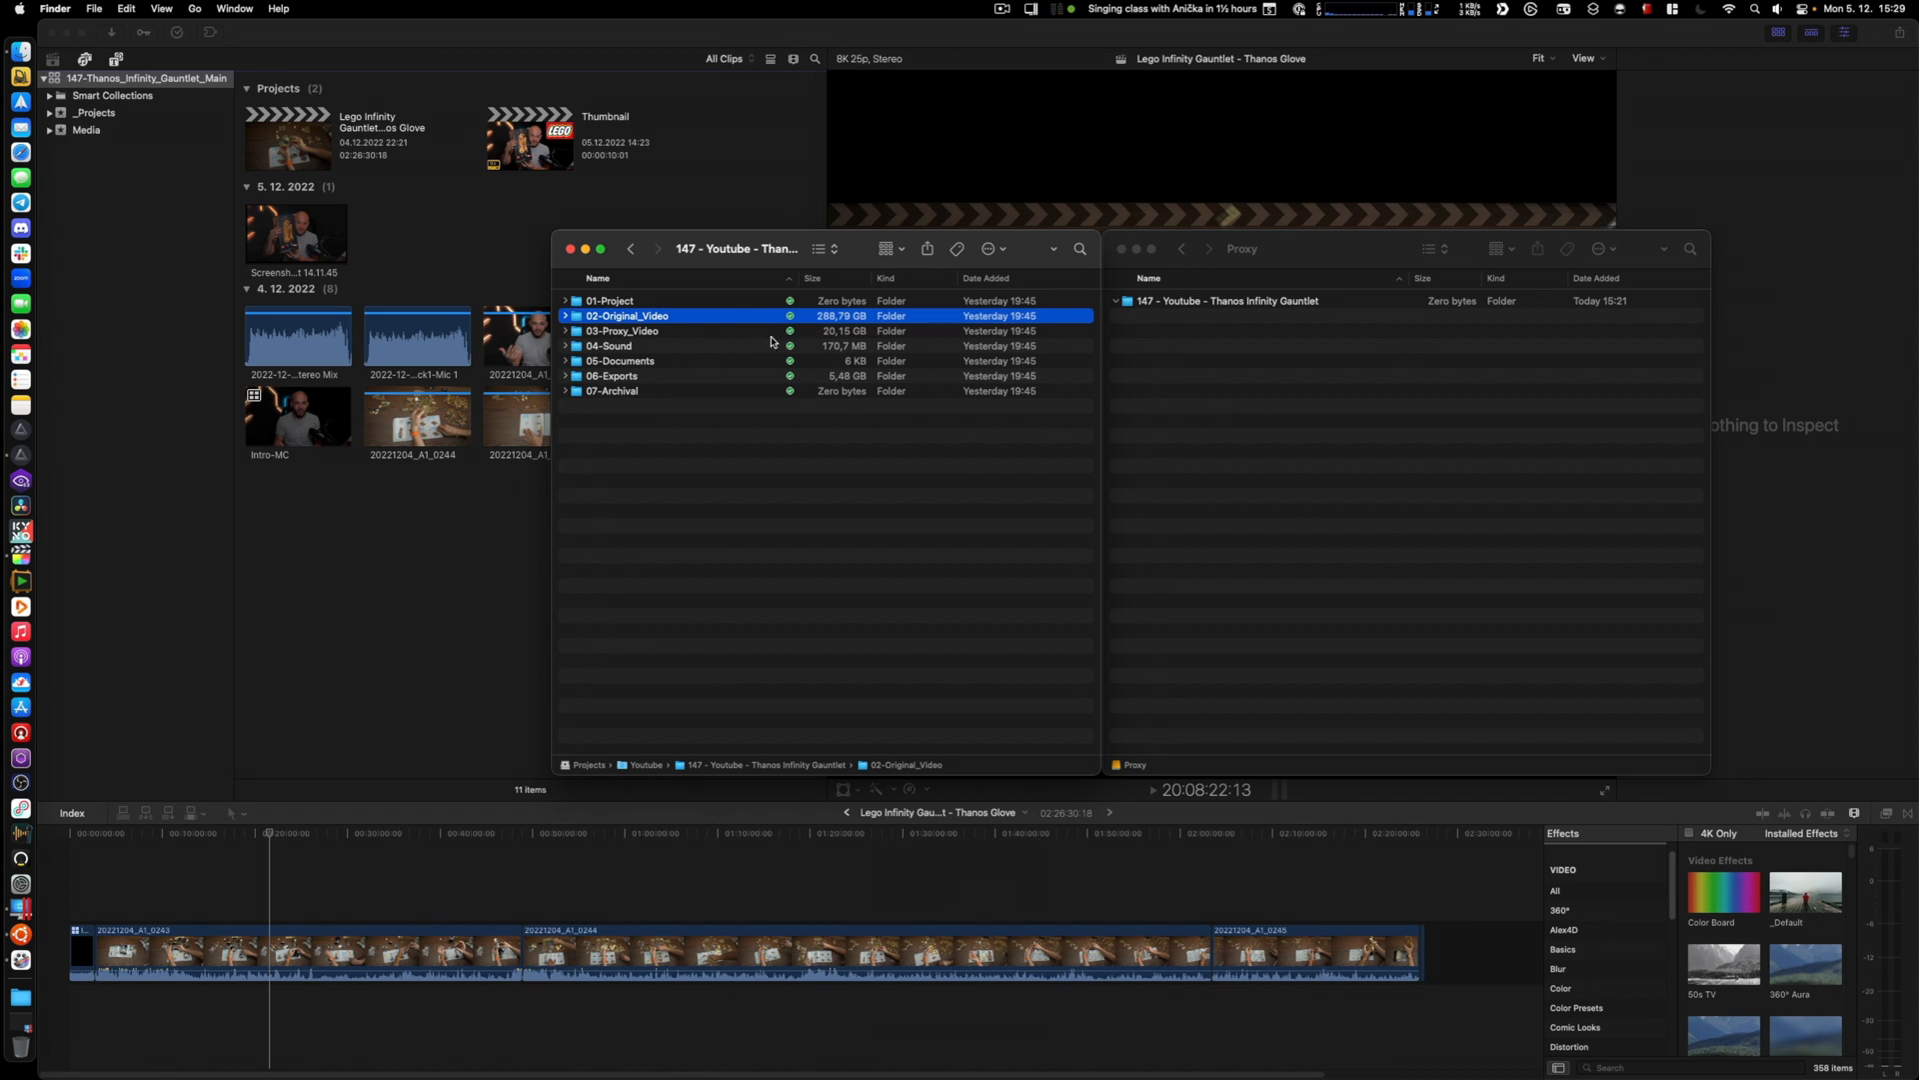
click(624, 329)
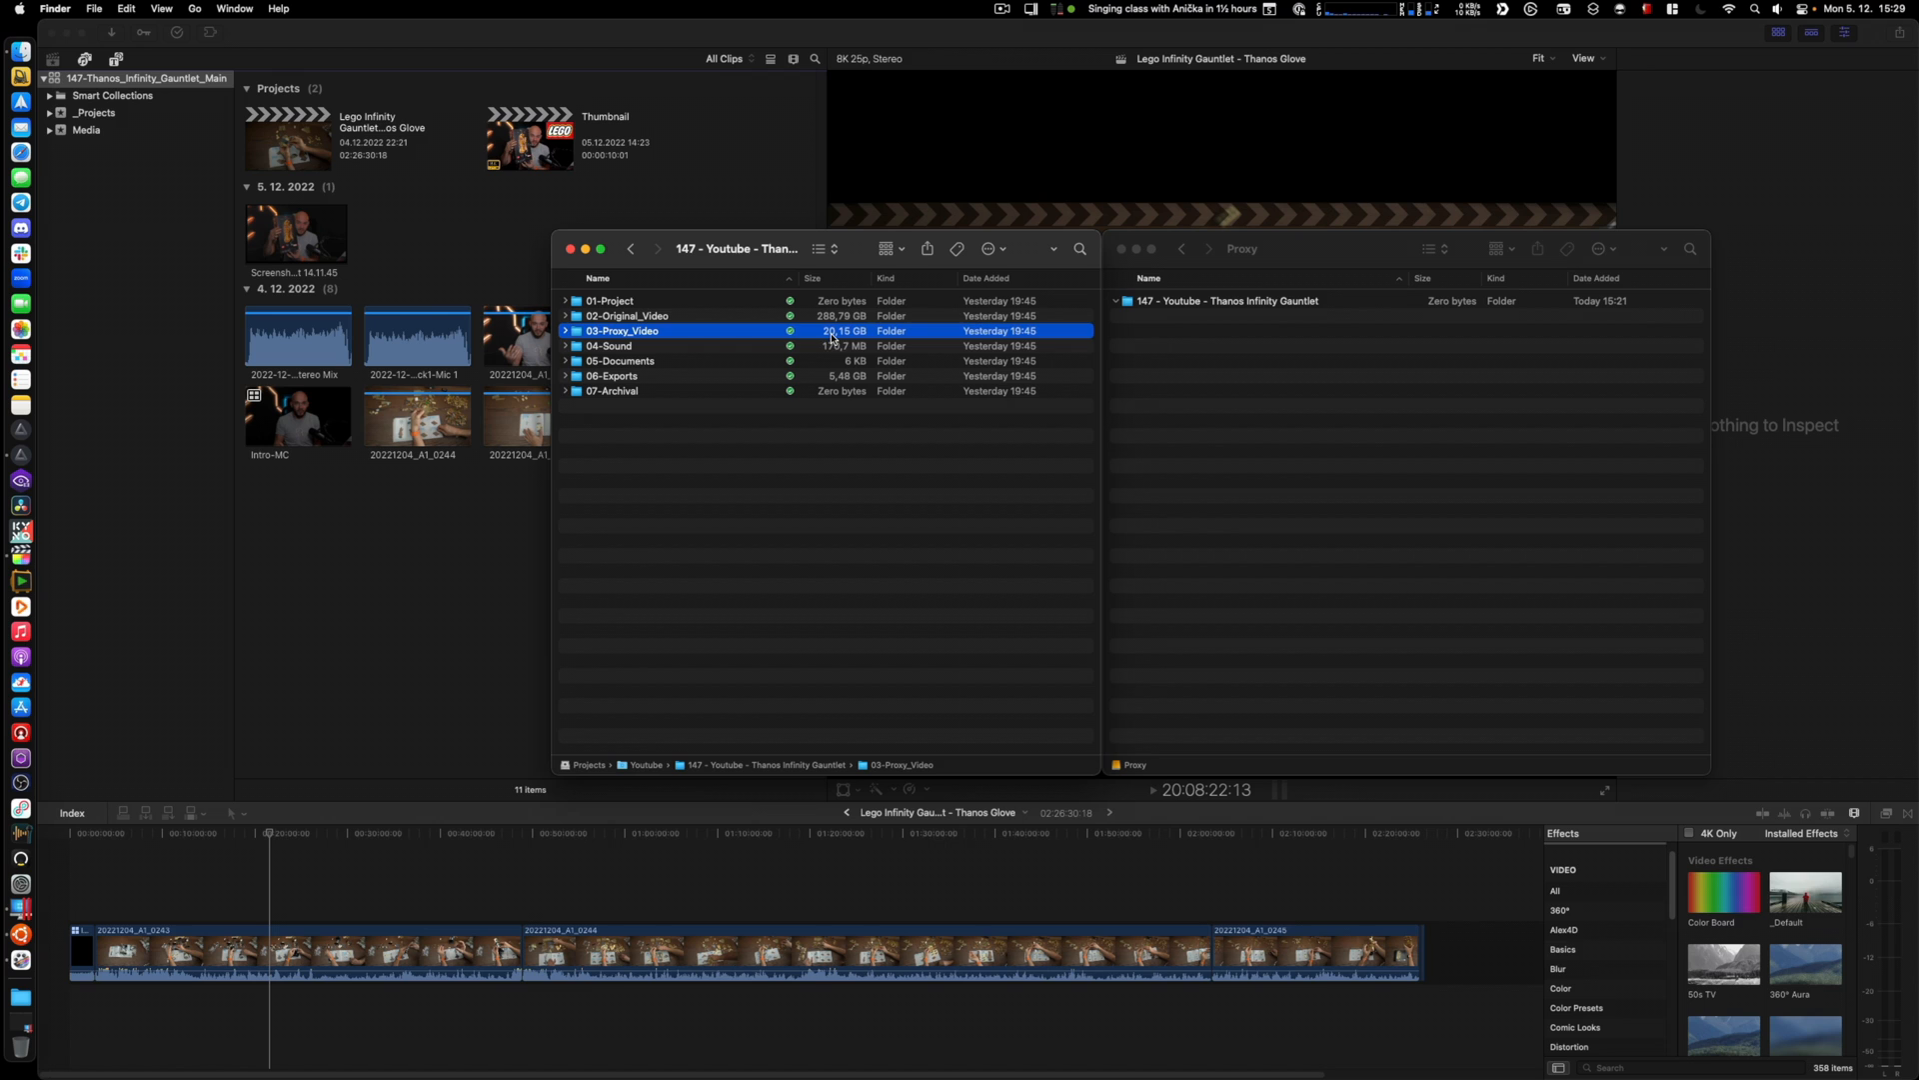
click(608, 346)
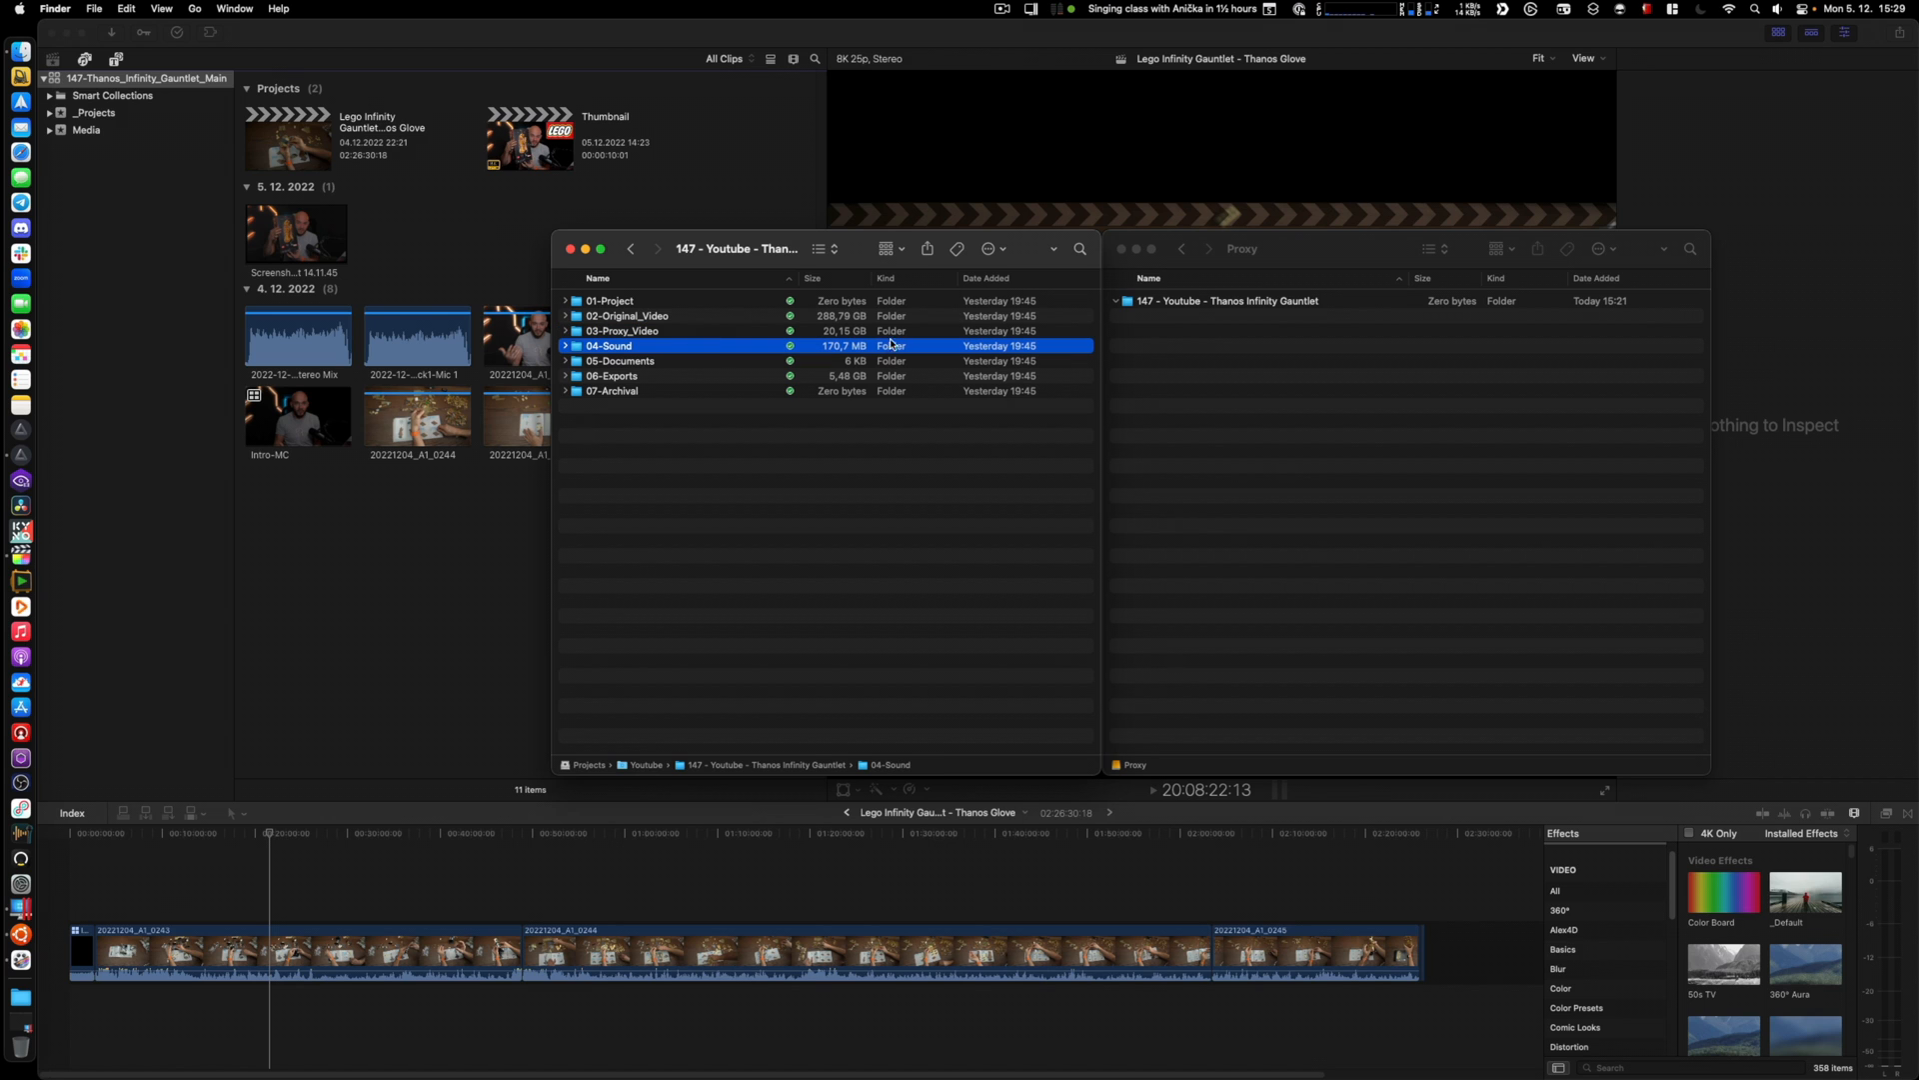
mouse_move(760, 364)
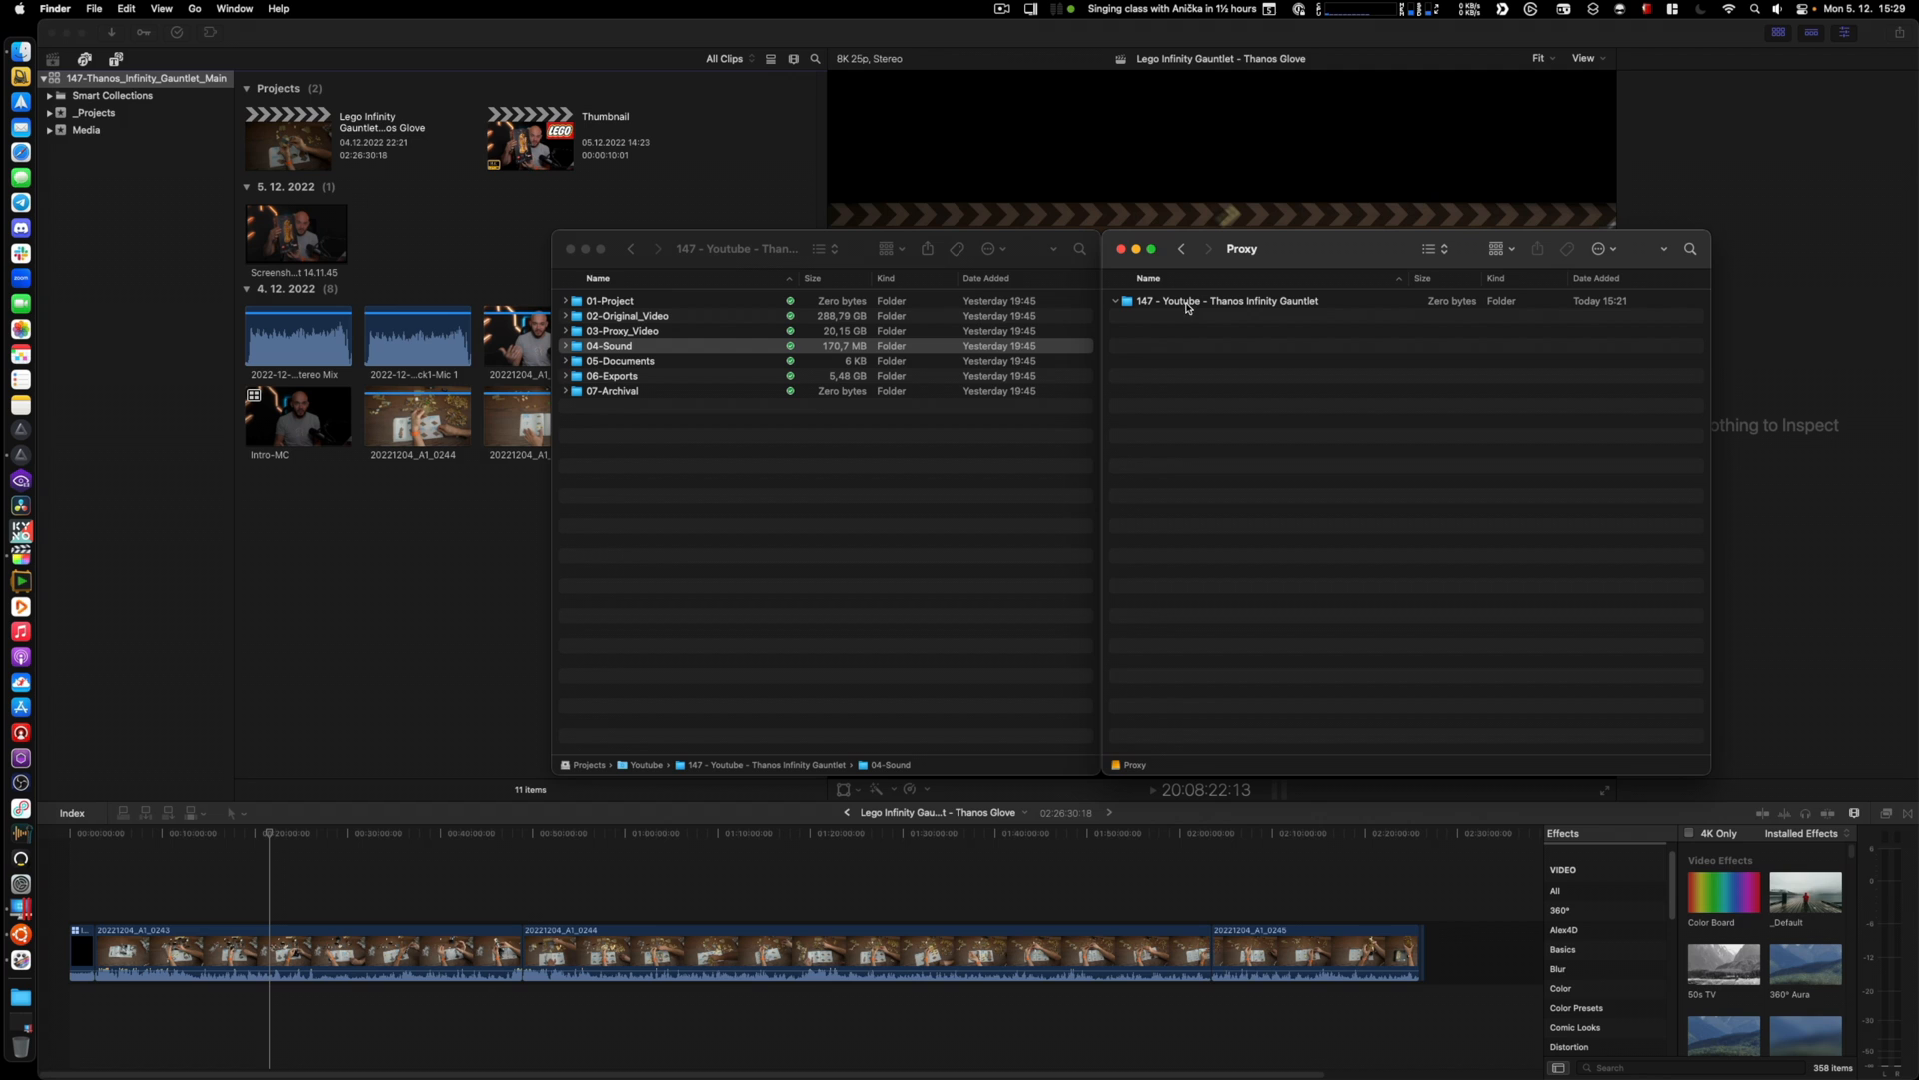
mouse_move(1136, 765)
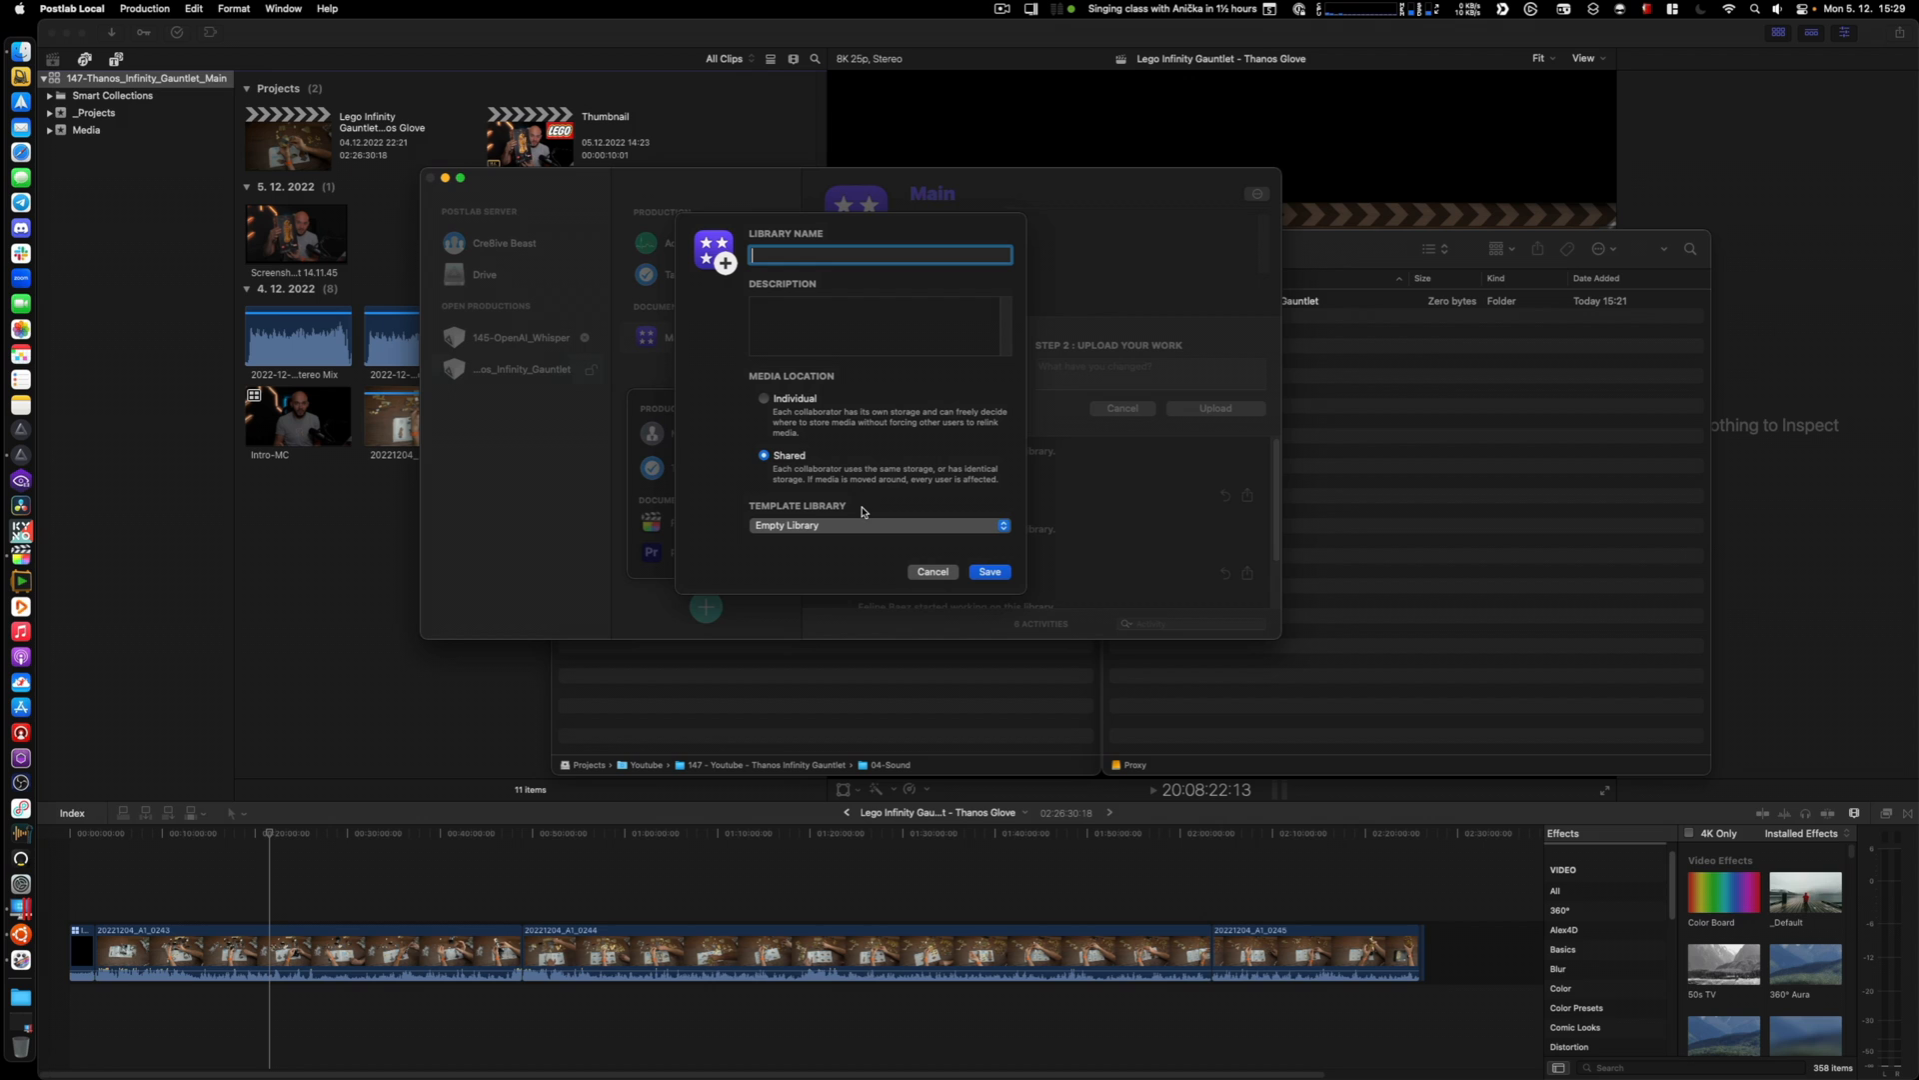
Name the new shared, empty library 'Proxy' and save it
text(Proxy)
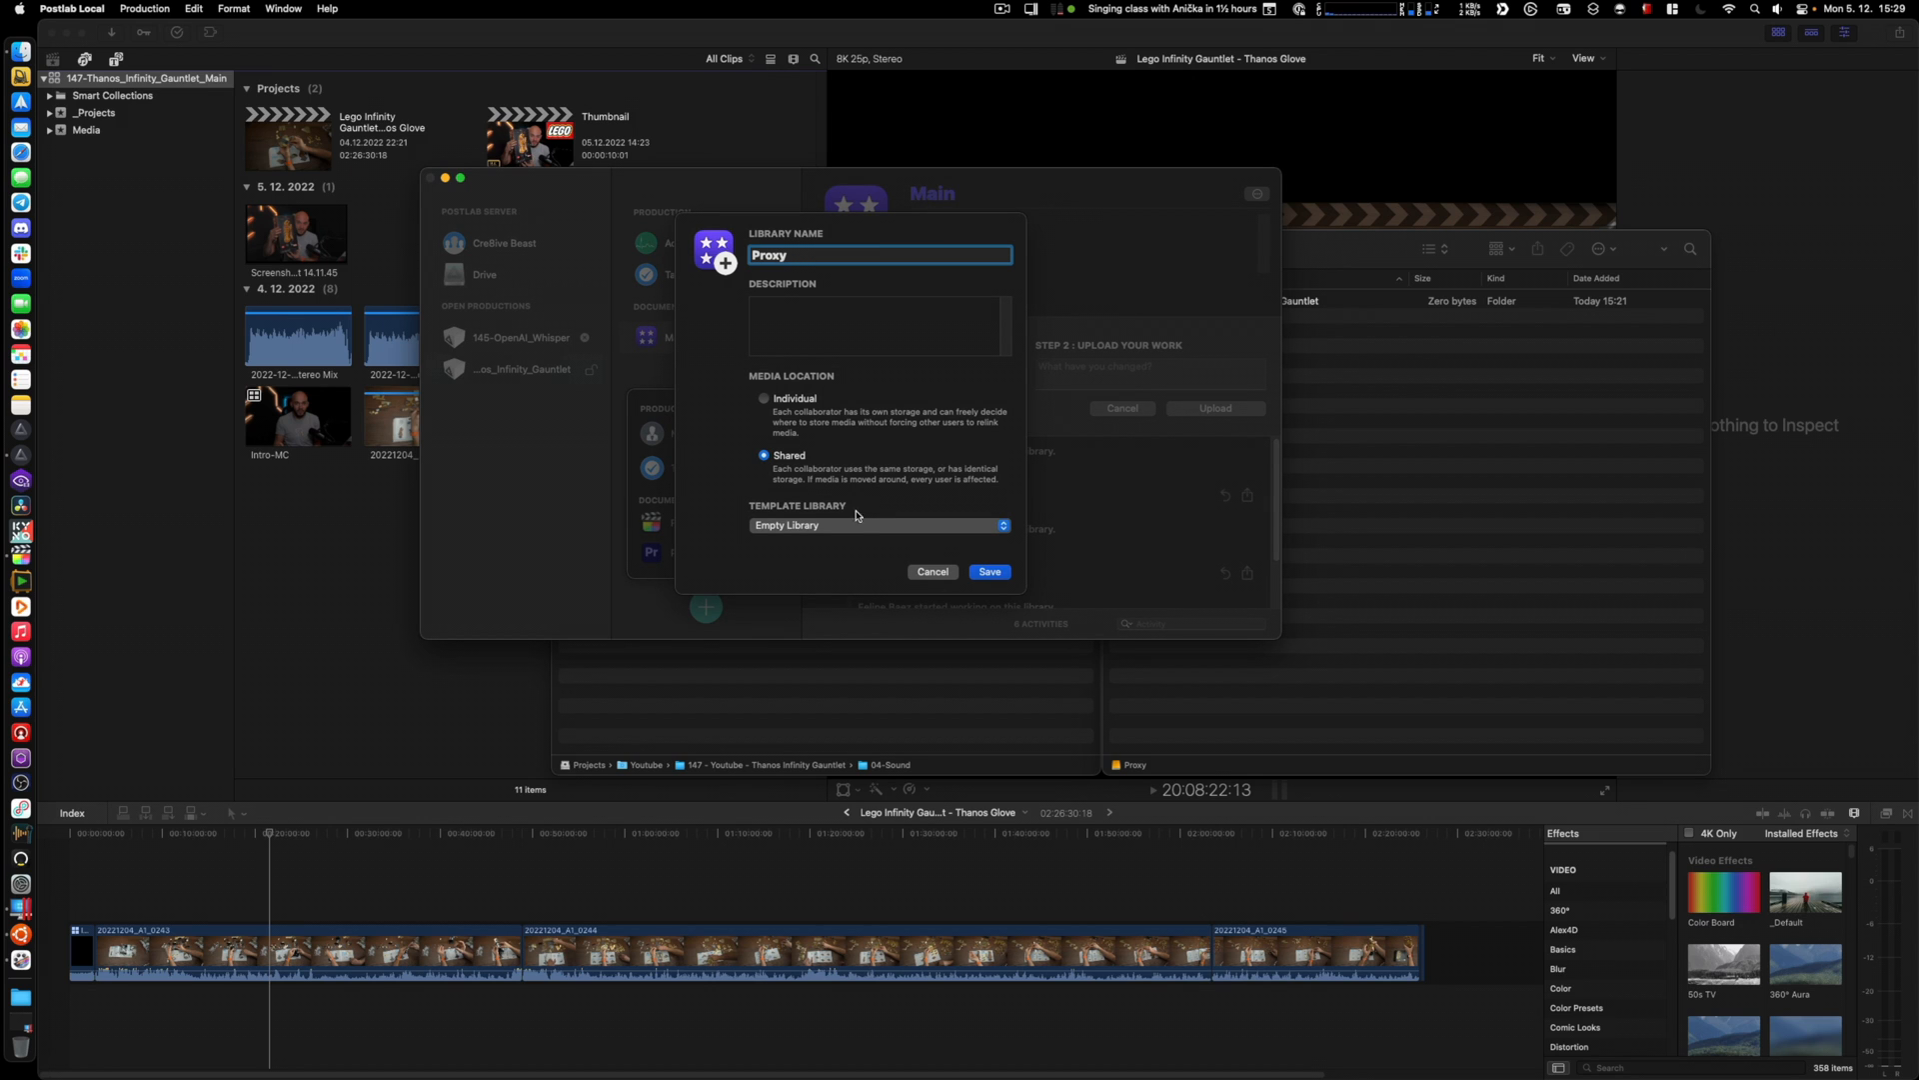
click(990, 572)
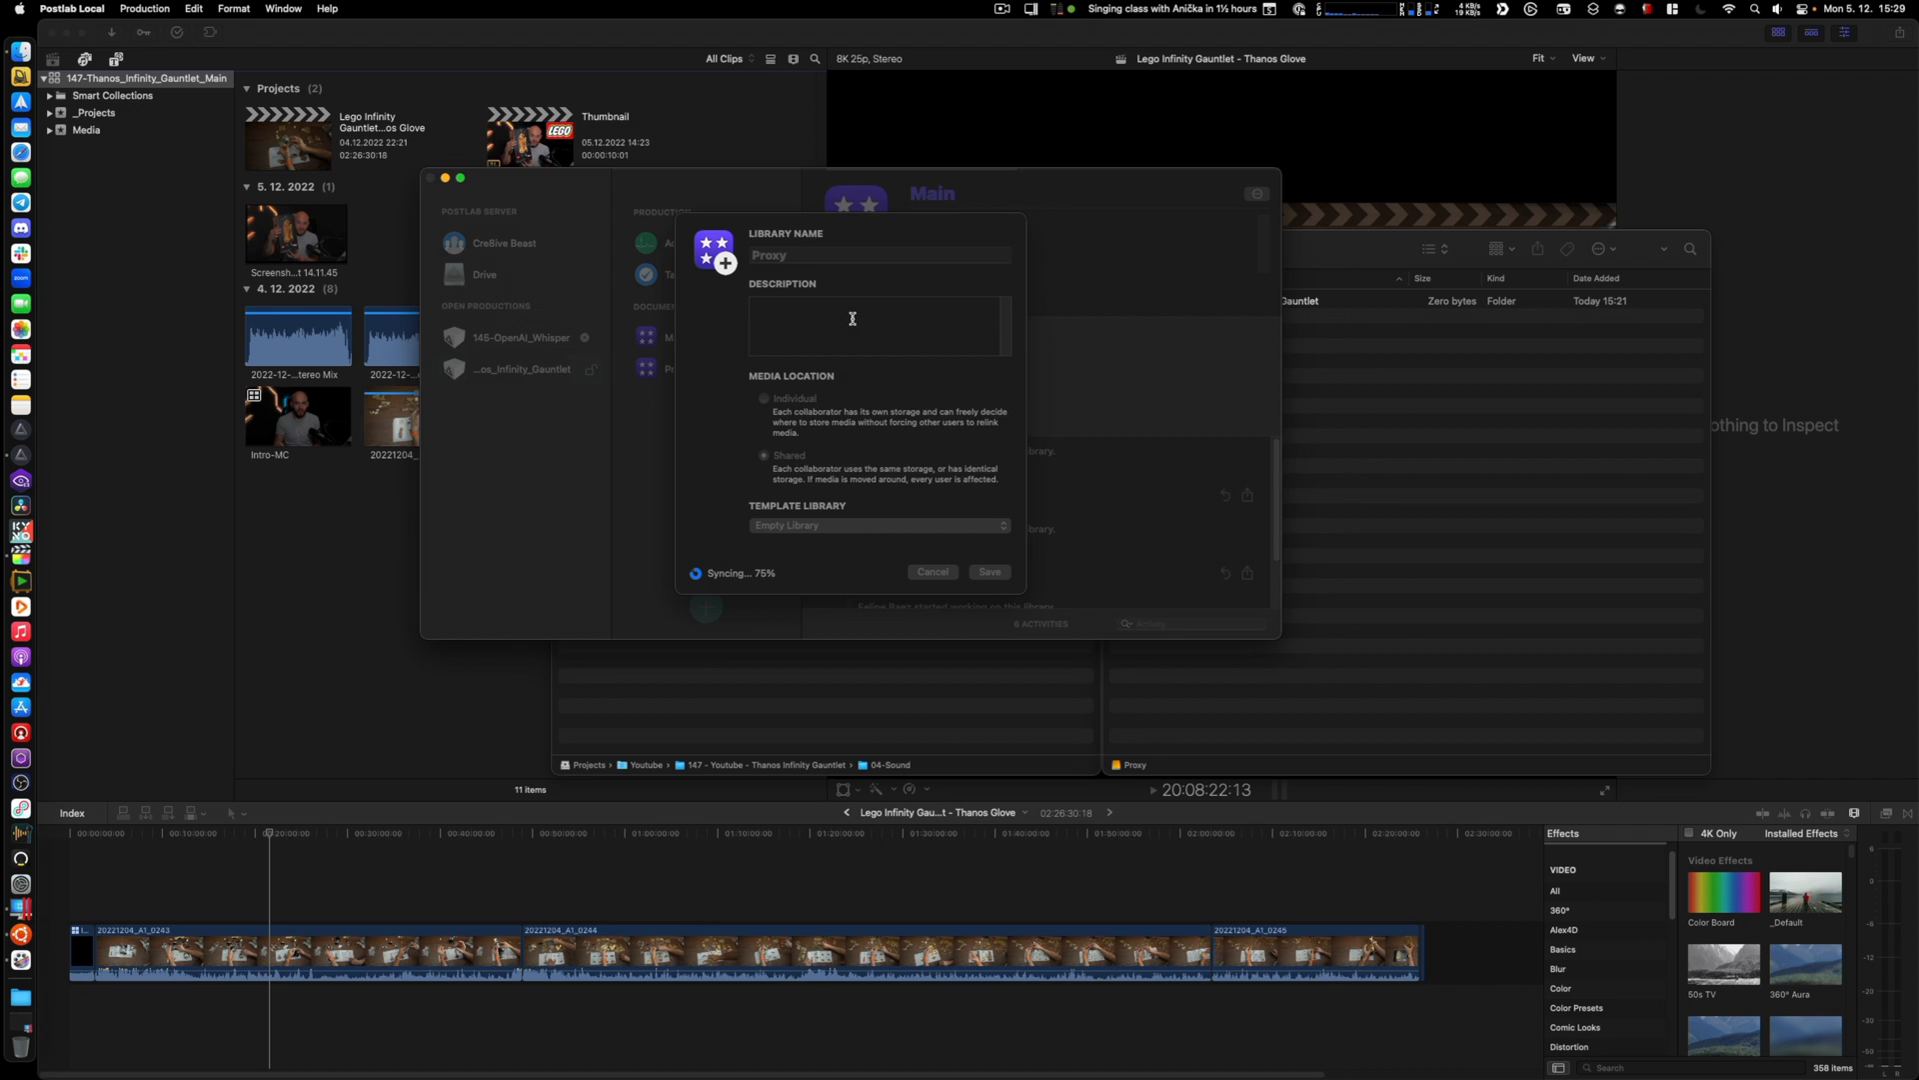
click(987, 571)
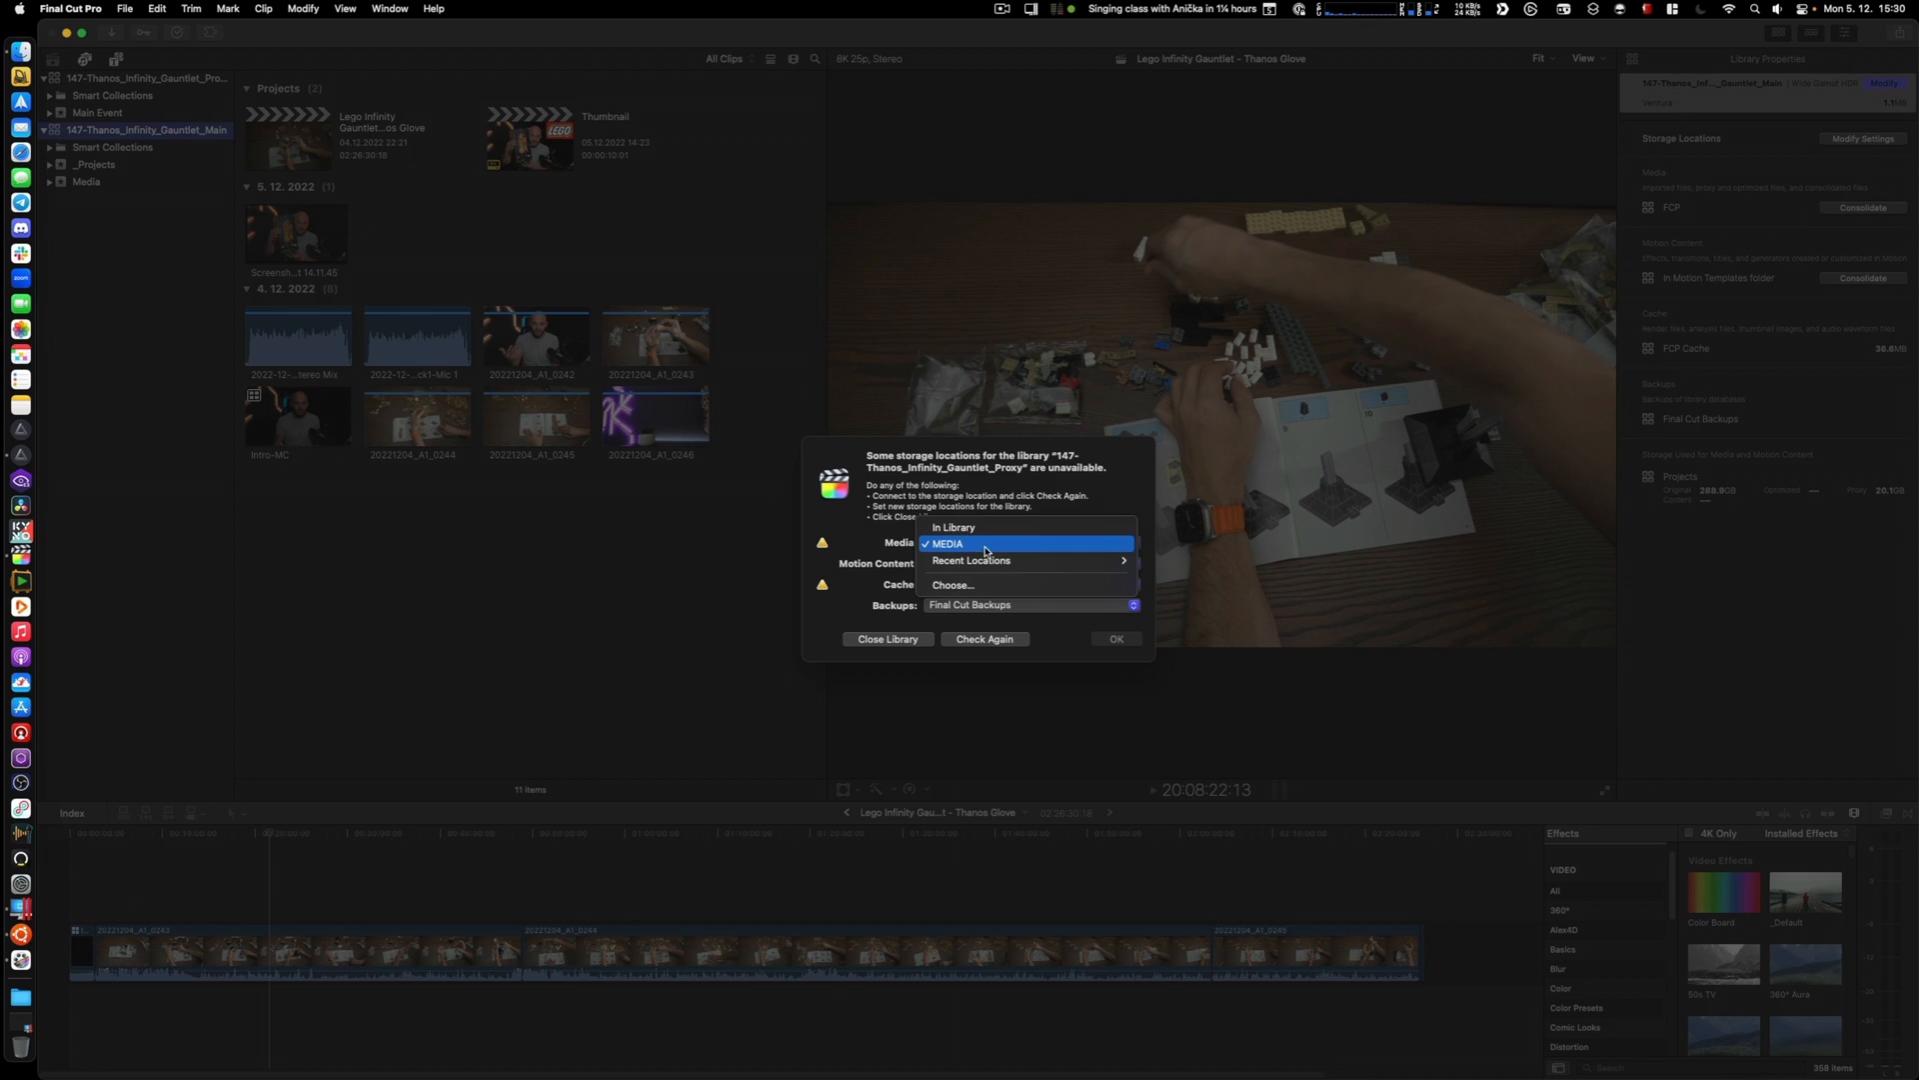
Store the Proxy library's media in the 147 Thanos folder and pick a cache folder on the Cache drive
click(951, 583)
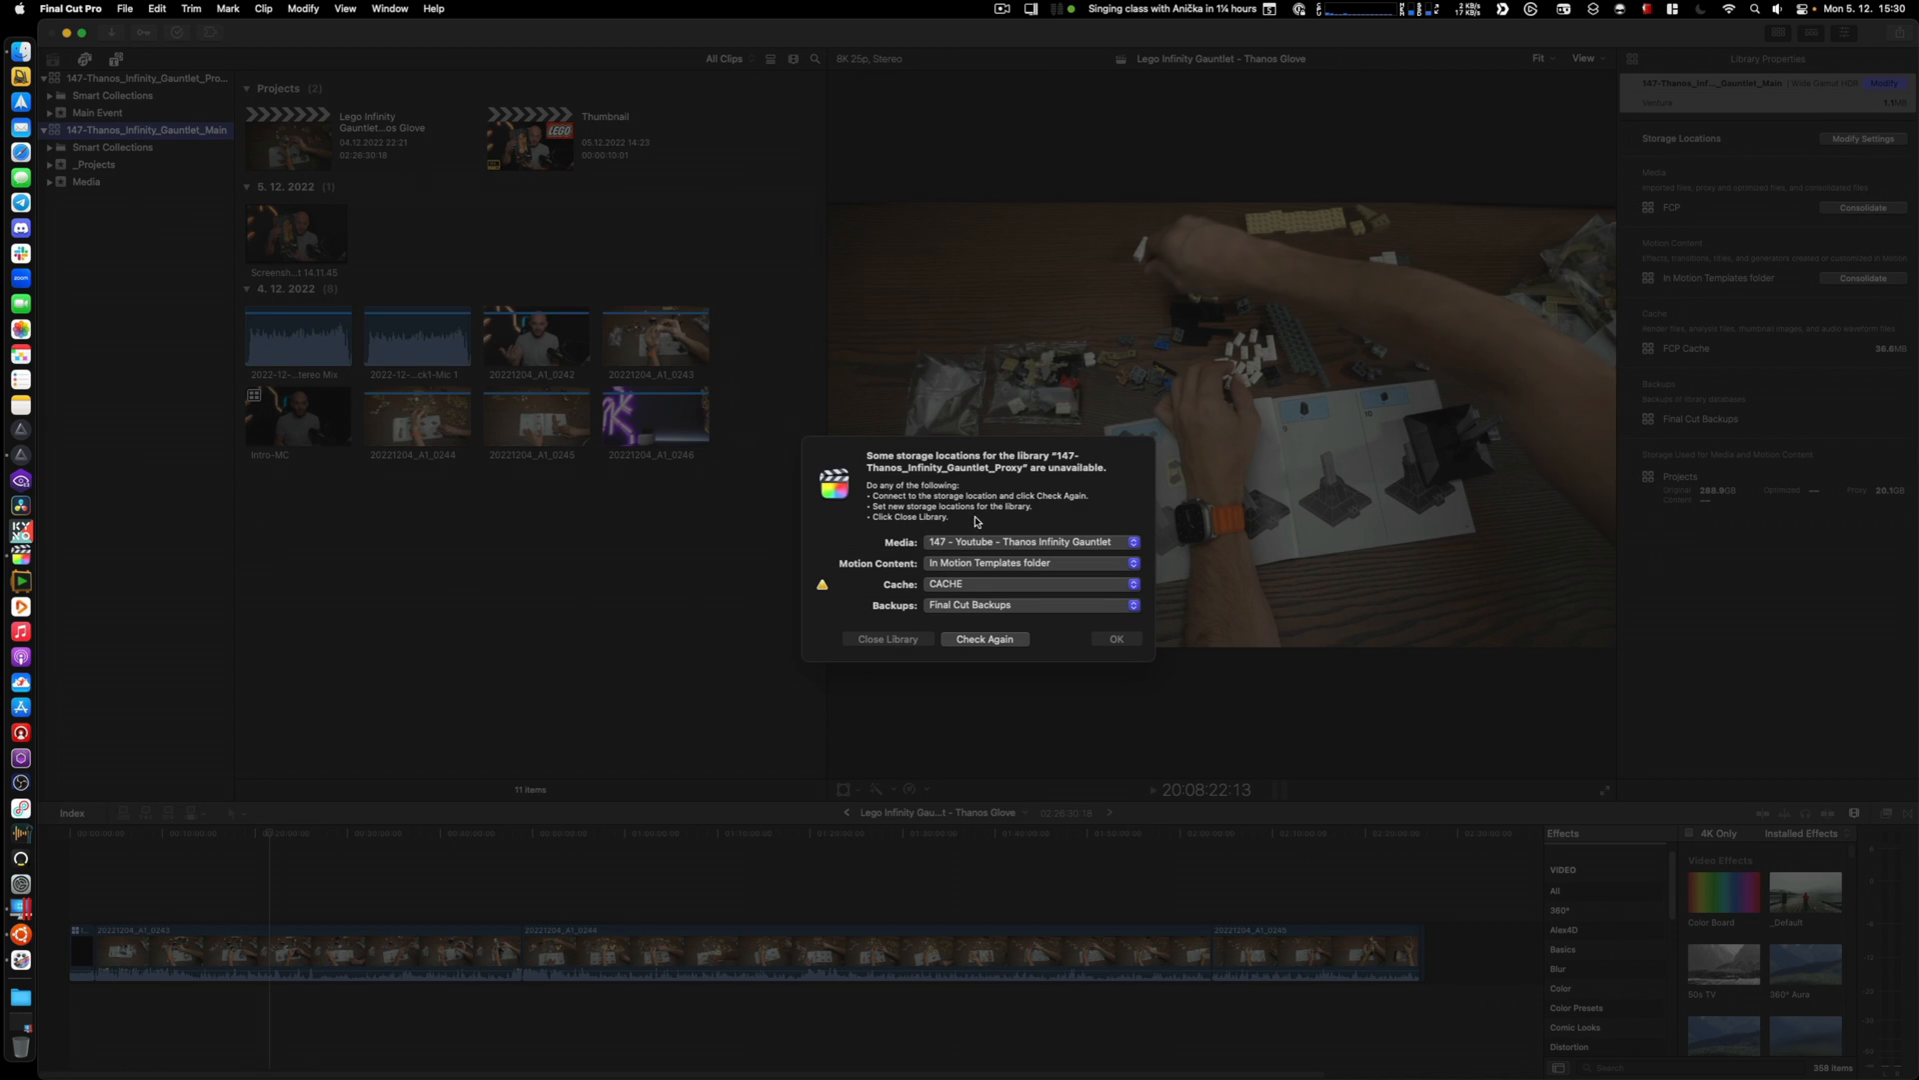
click(1132, 584)
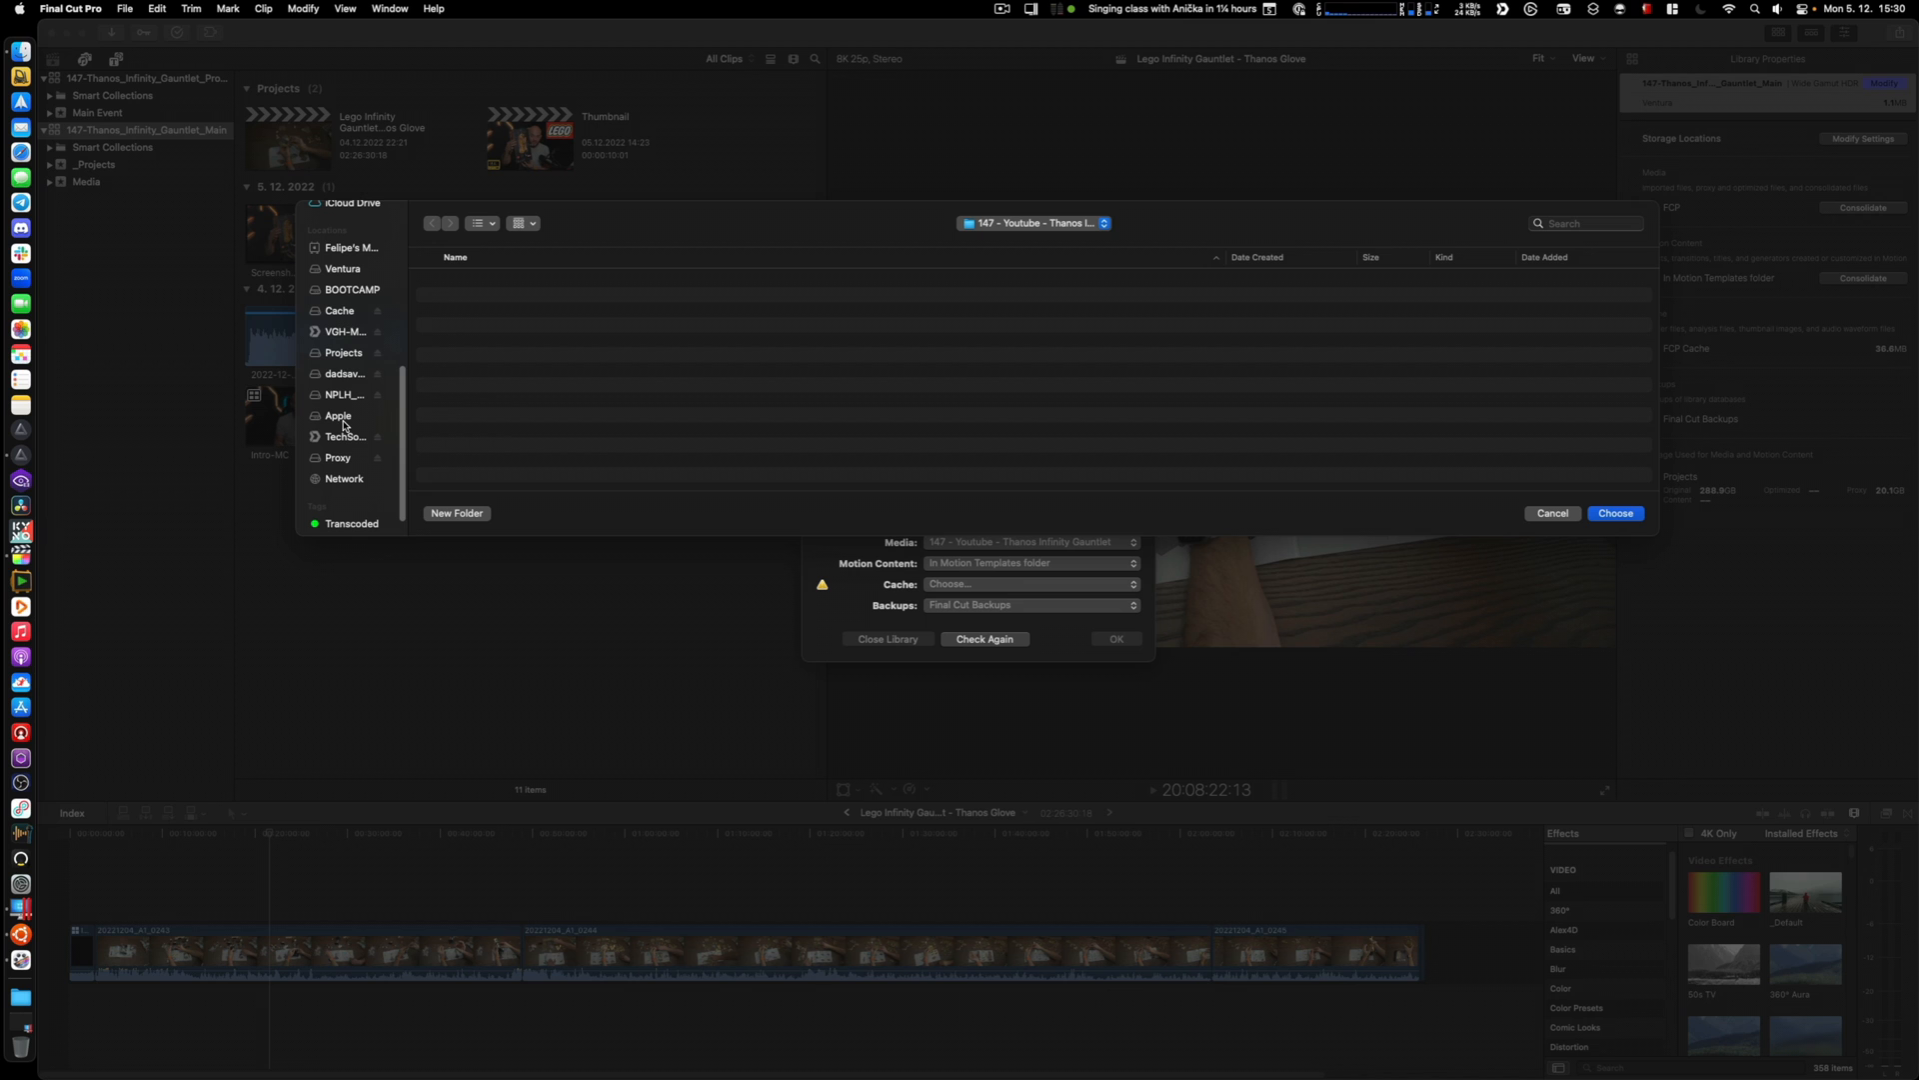
click(340, 310)
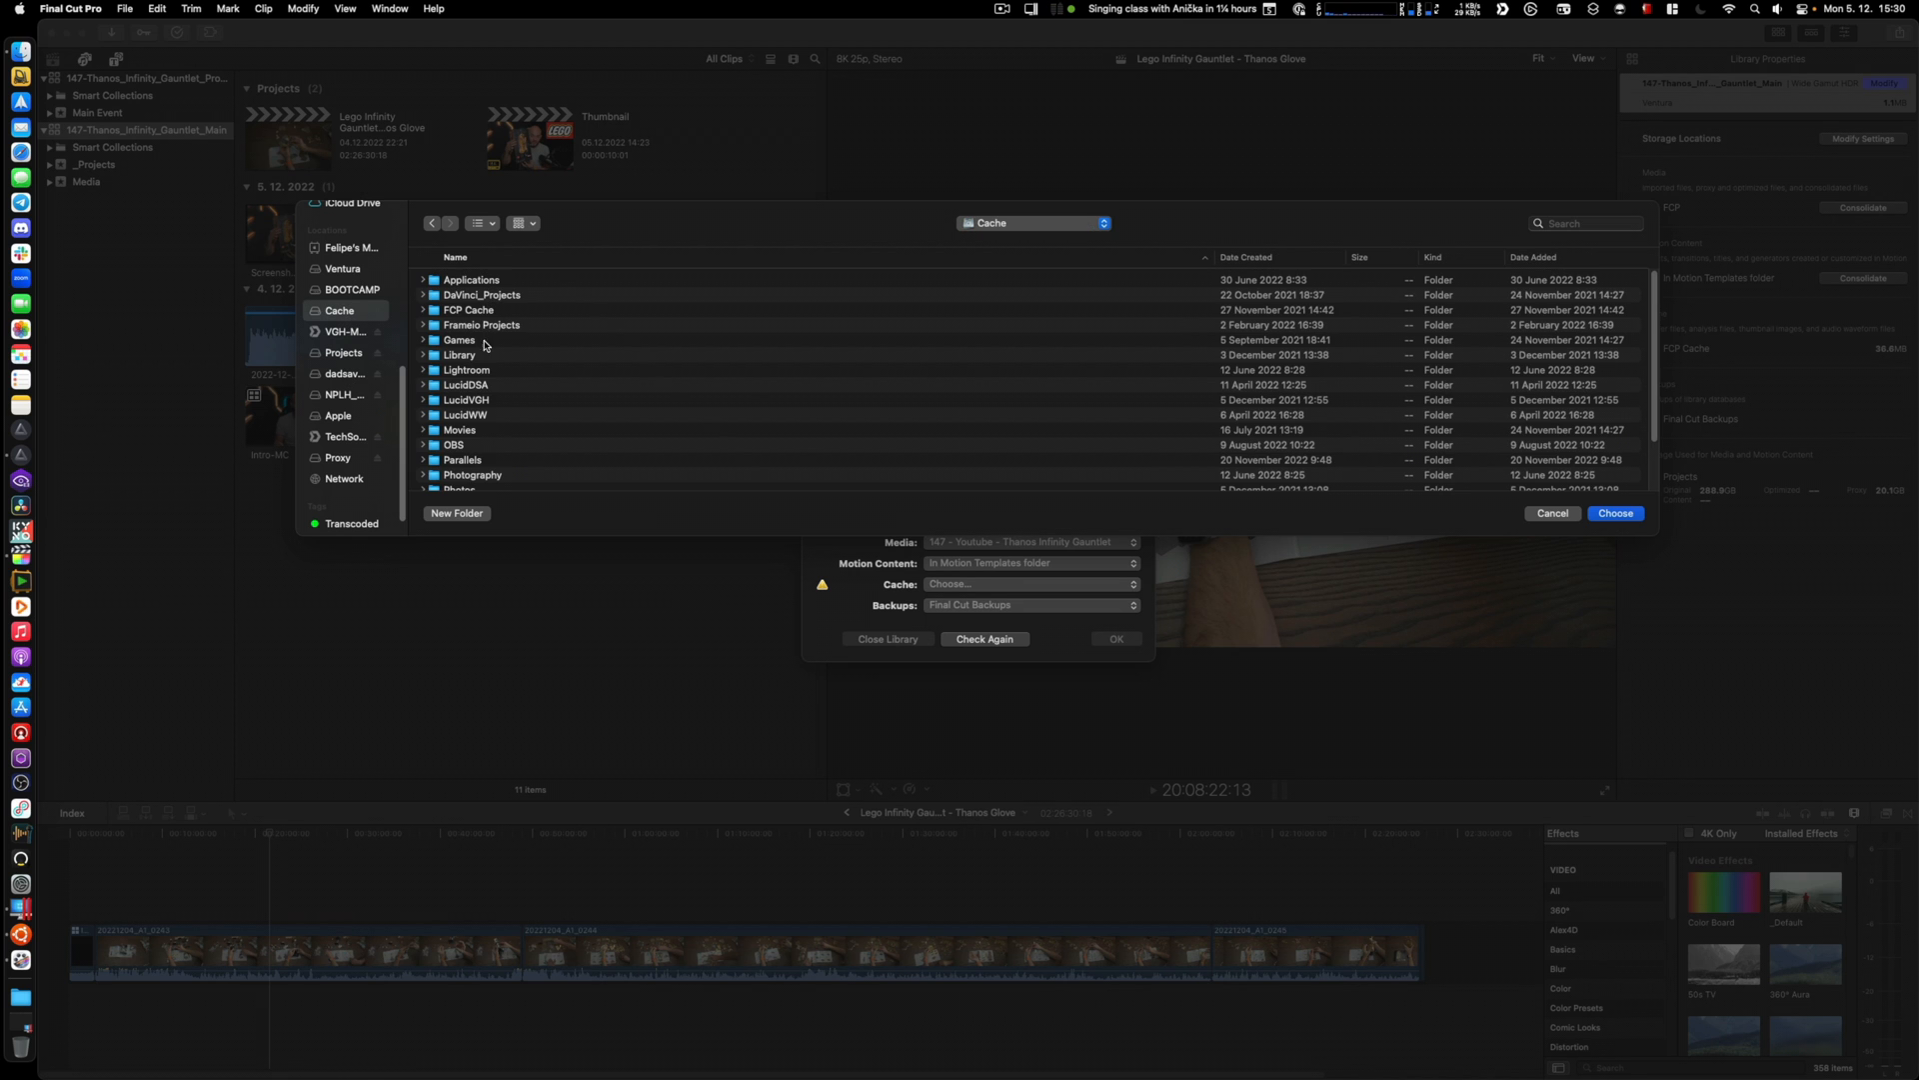
double_click(468, 310)
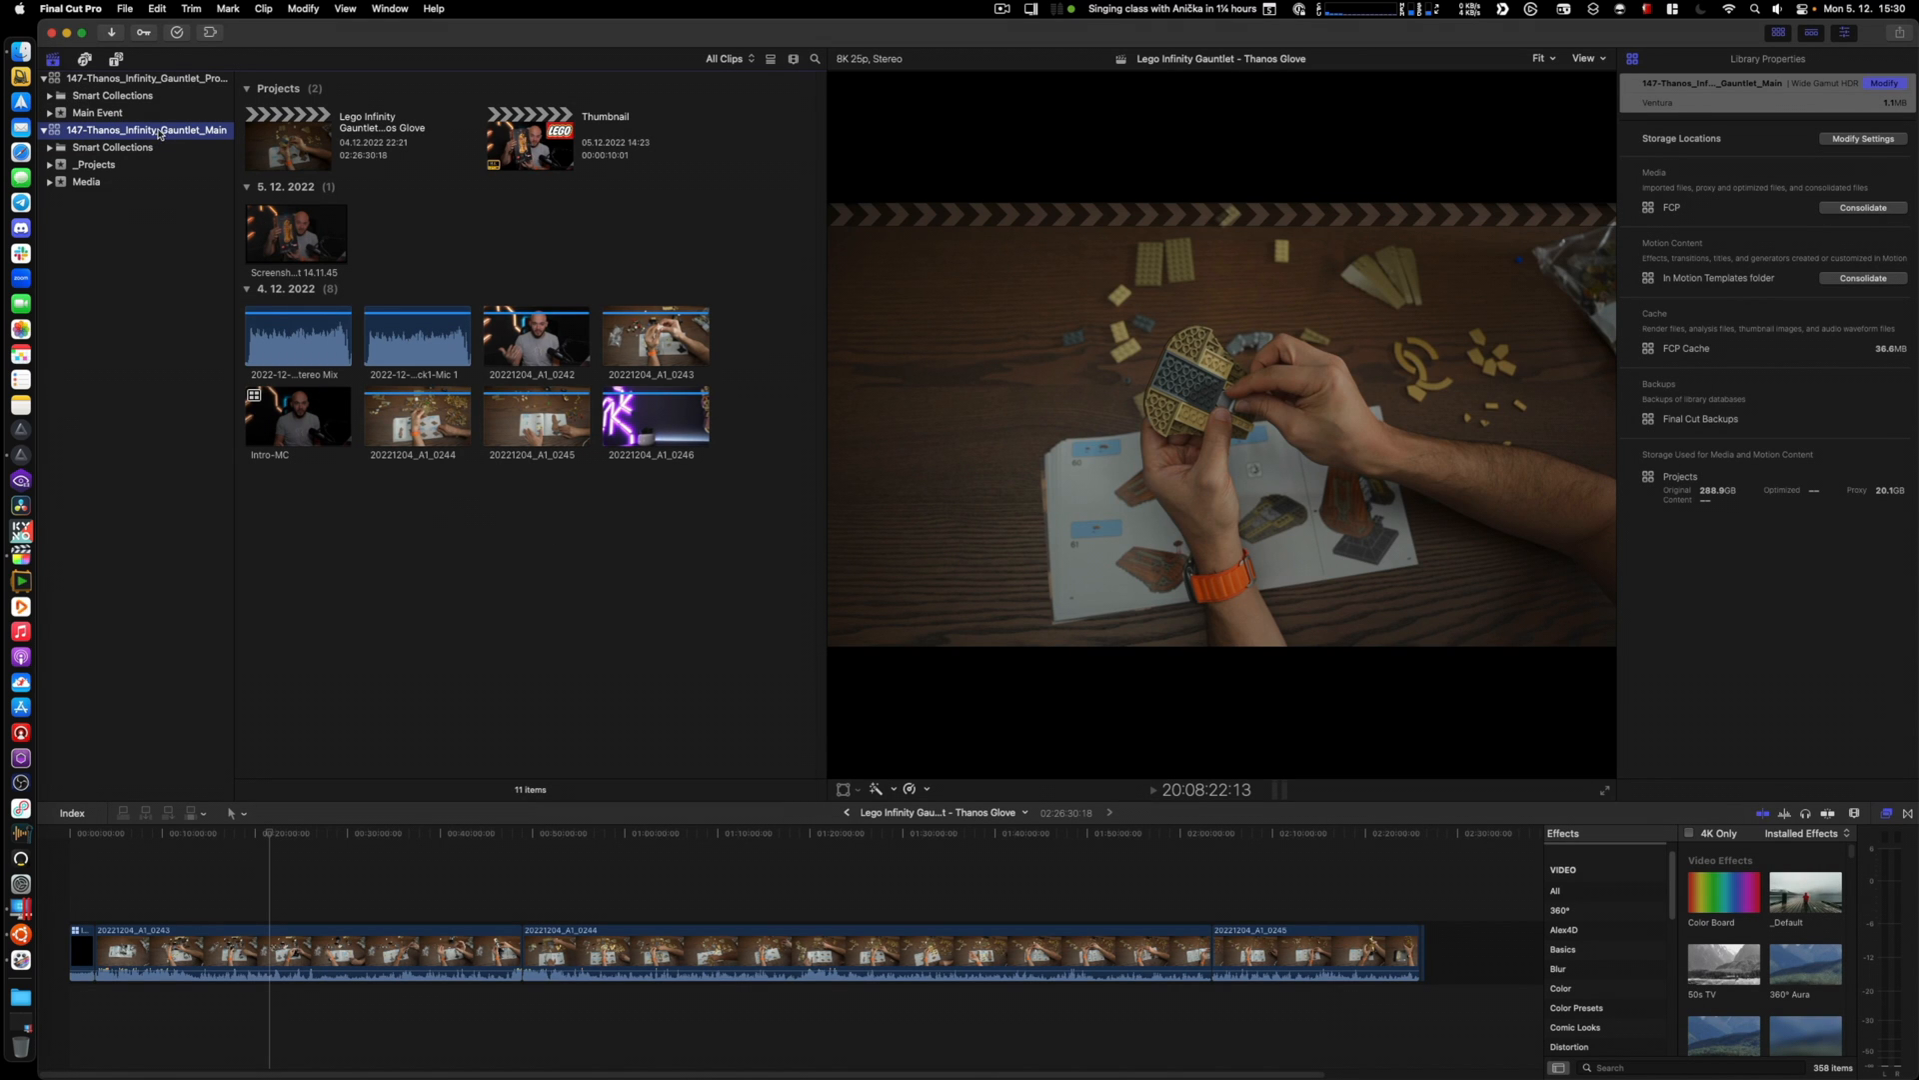
Copy the Main library into 147-Thanos_Infinity_Gauntlet_Proxy with proxy and external media but no originals
right_click(116, 130)
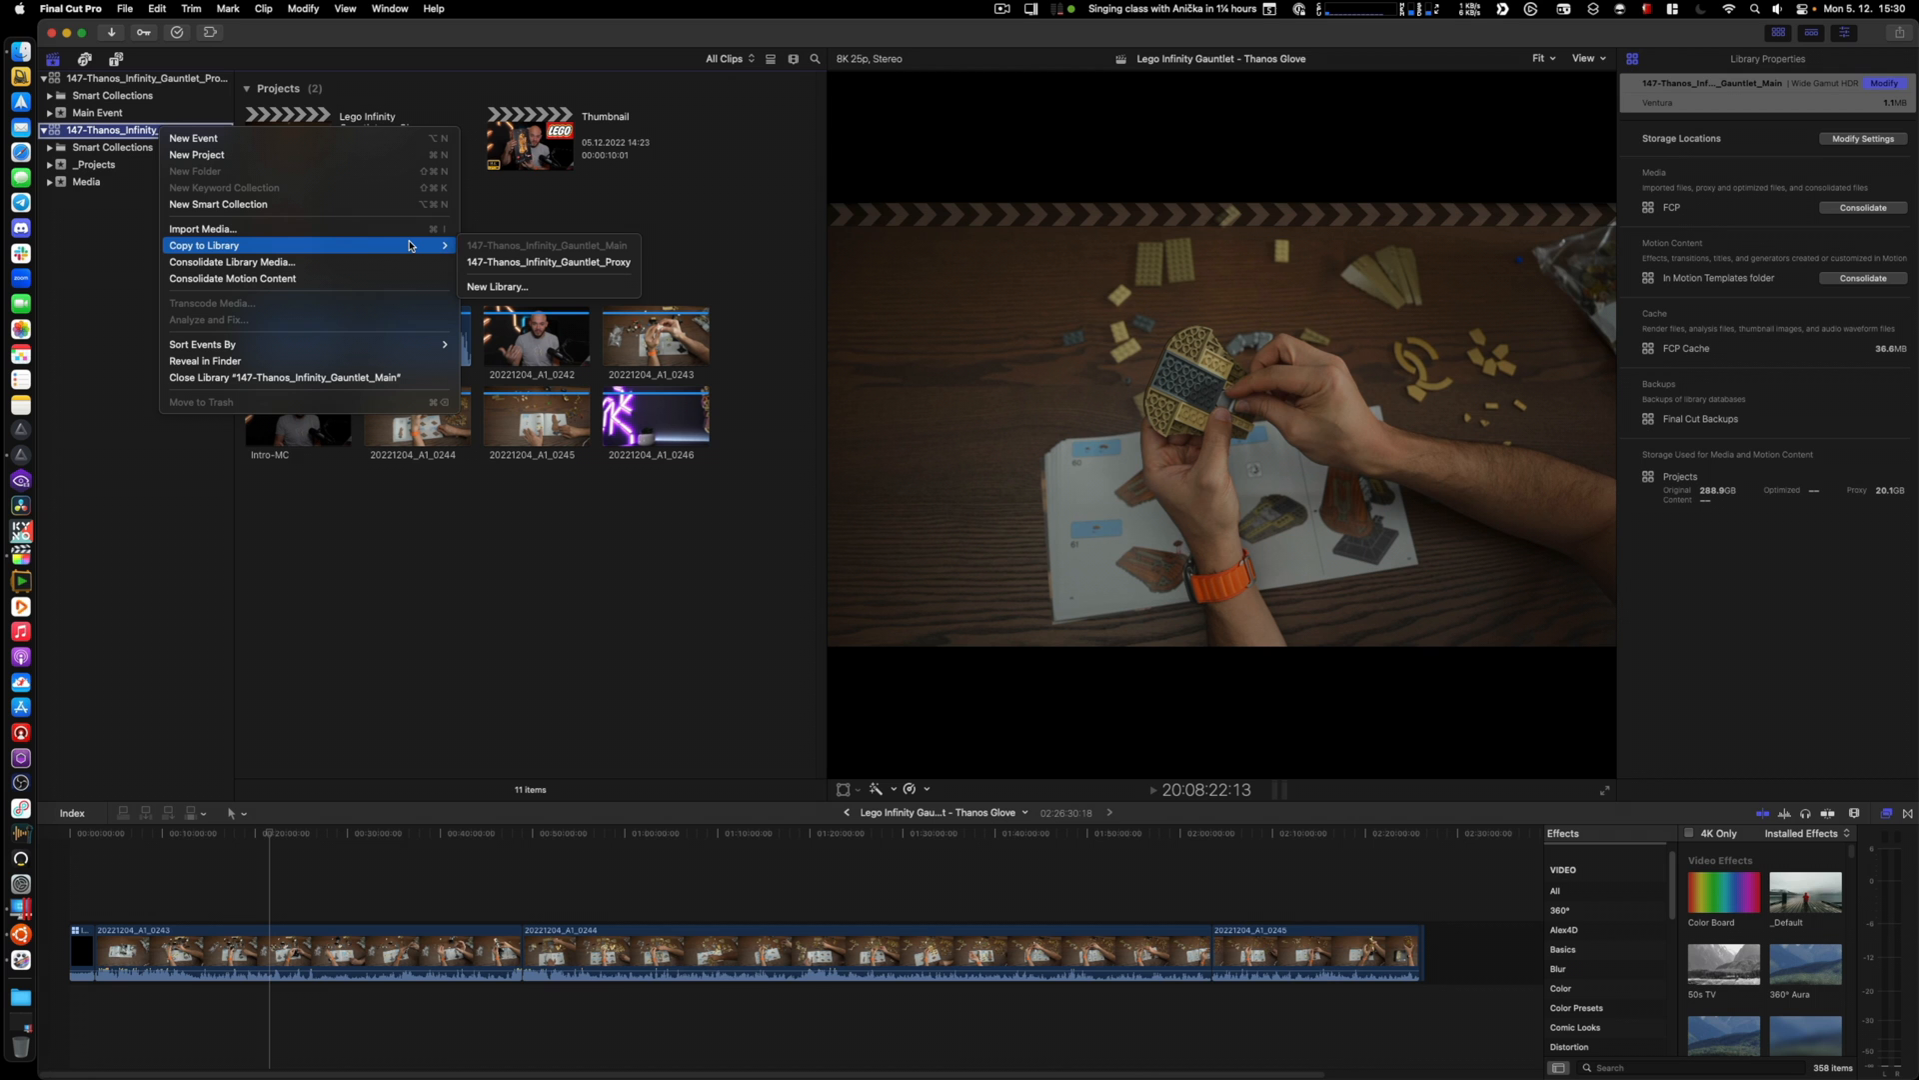
mouse_move(548, 262)
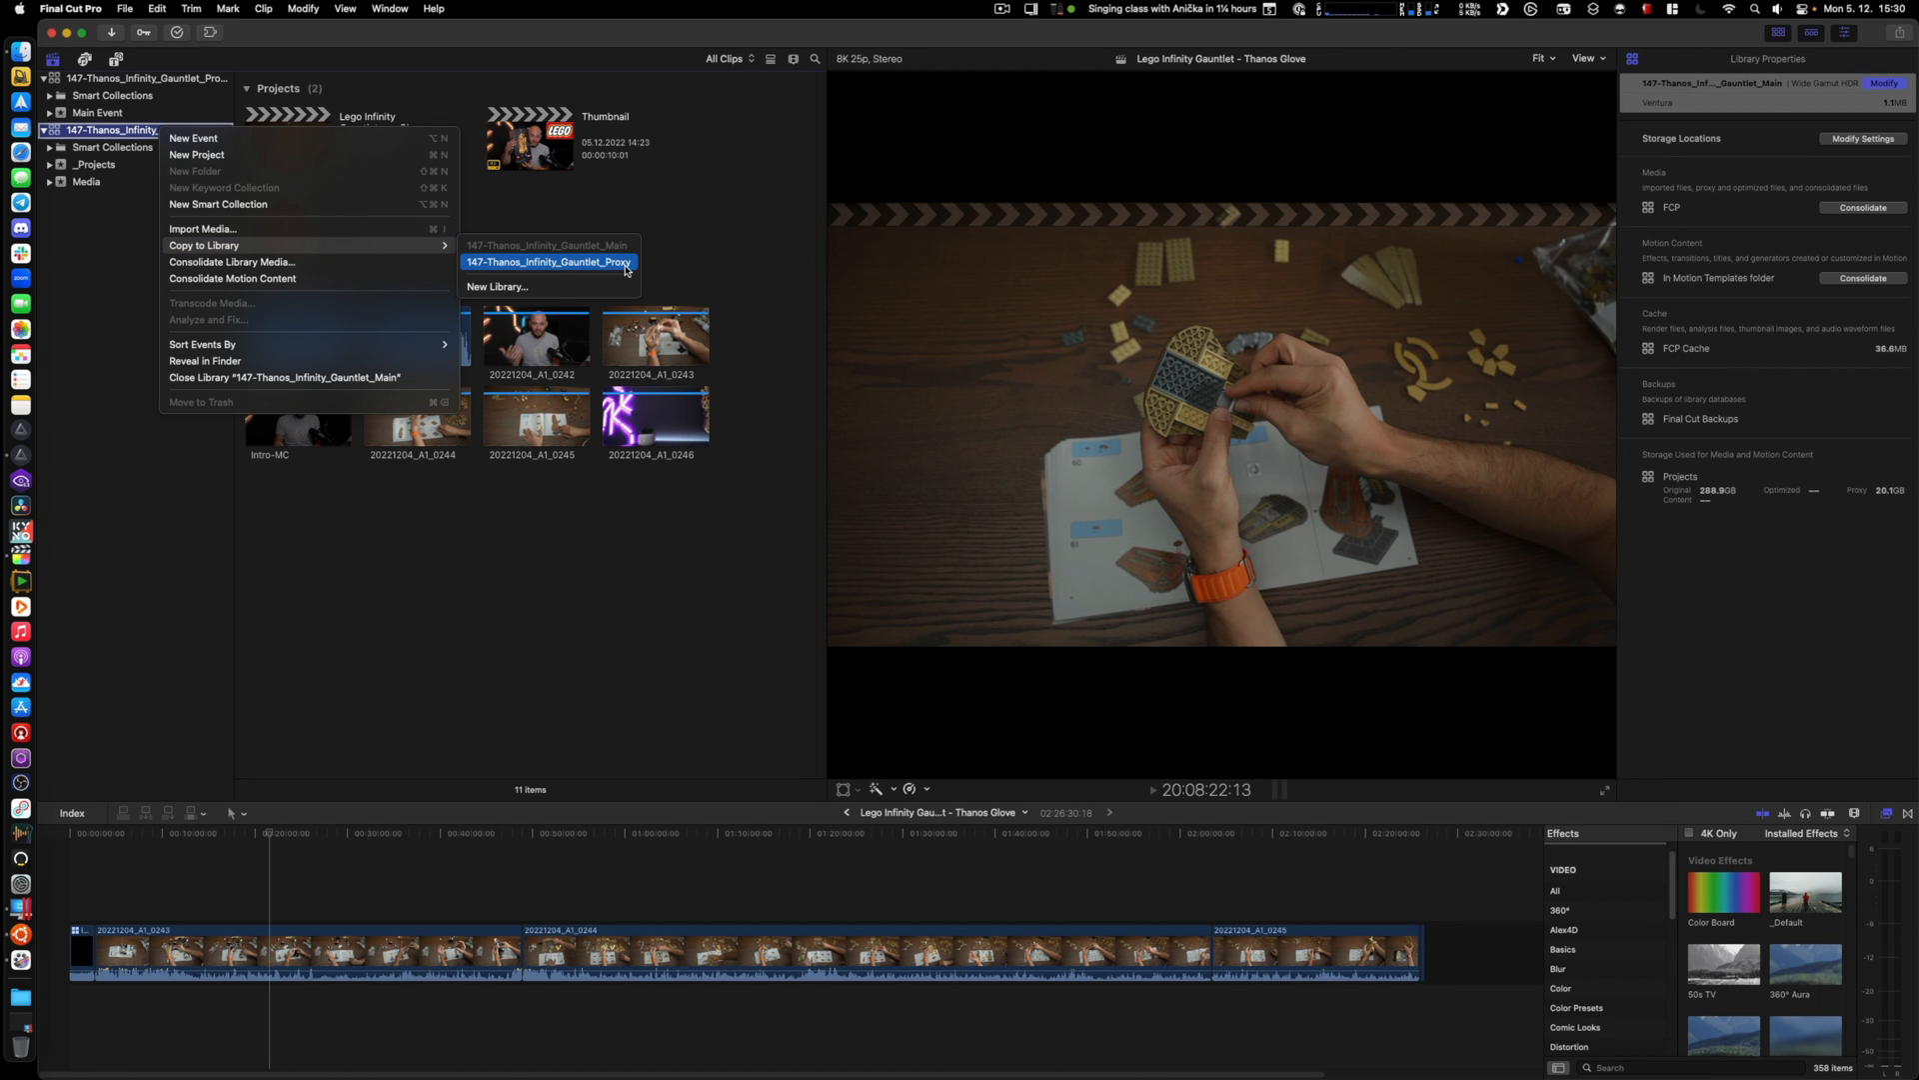
click(548, 262)
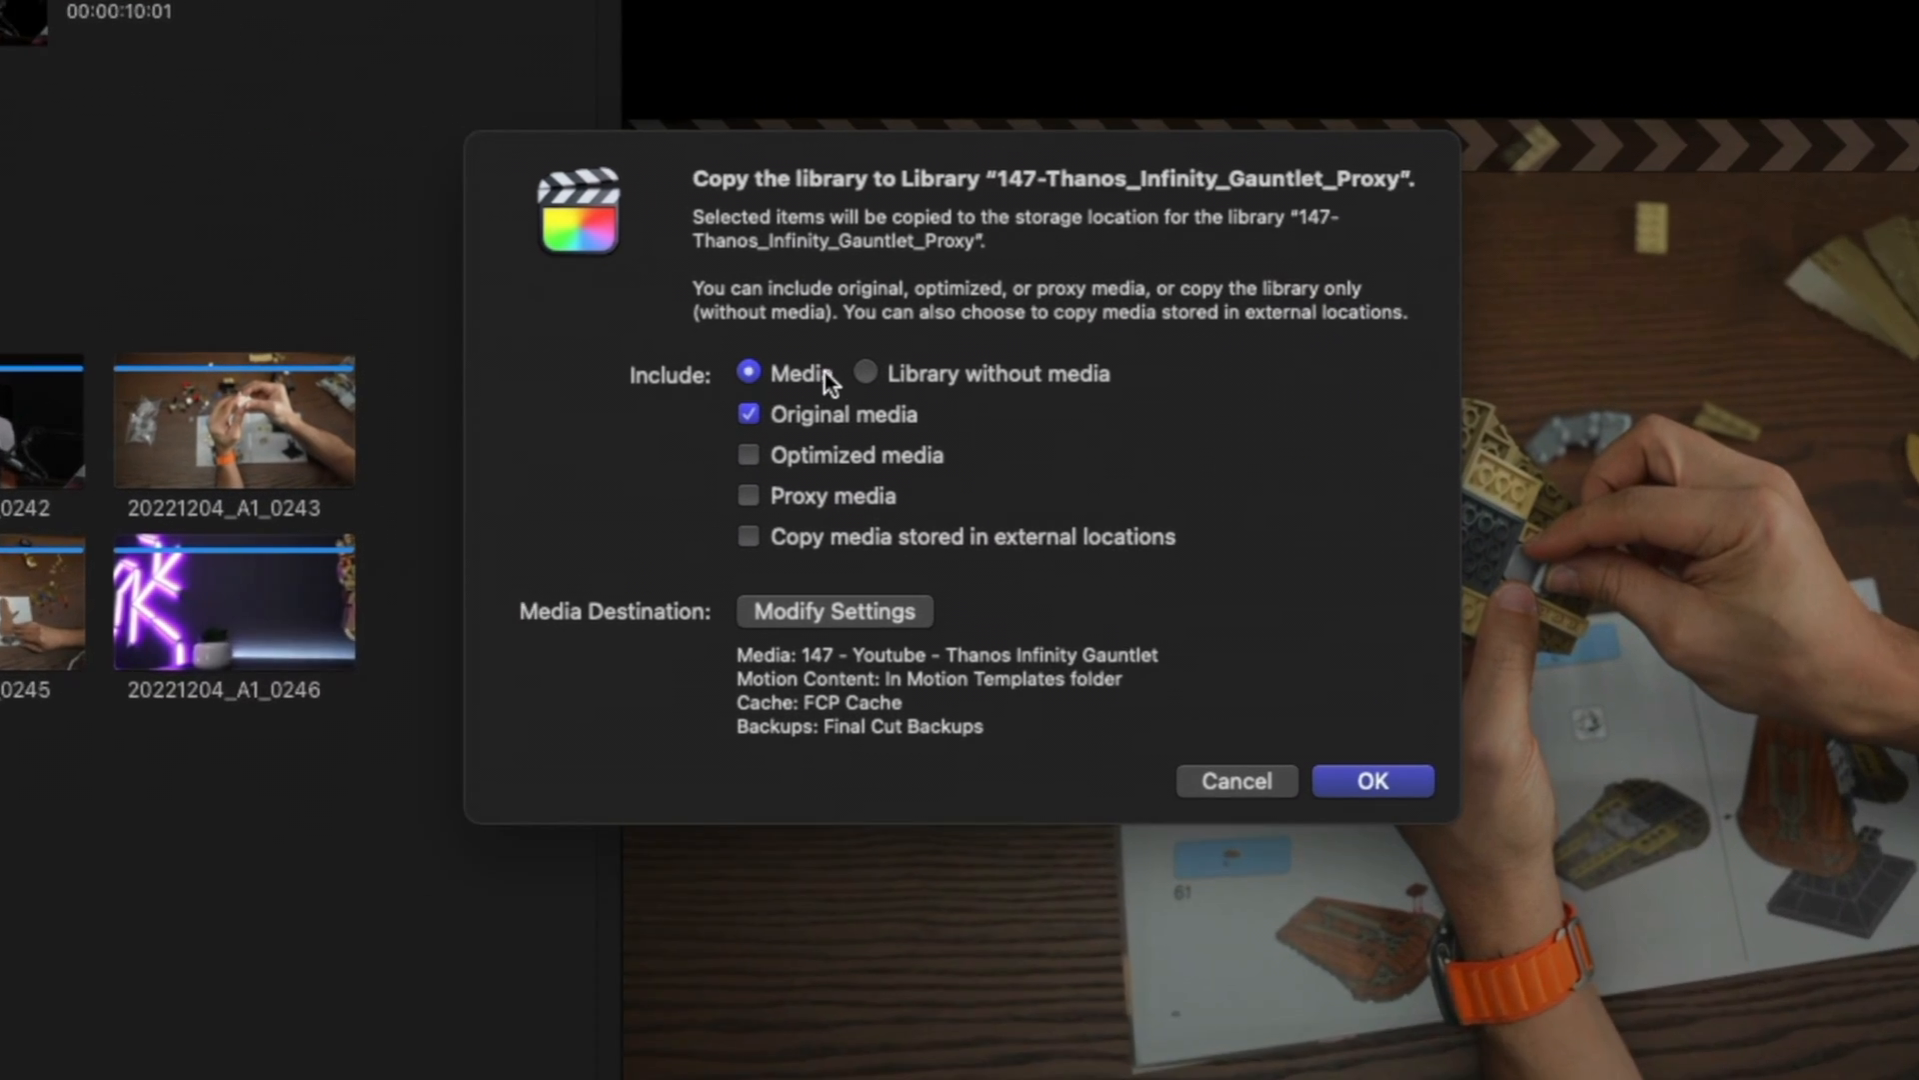
click(750, 414)
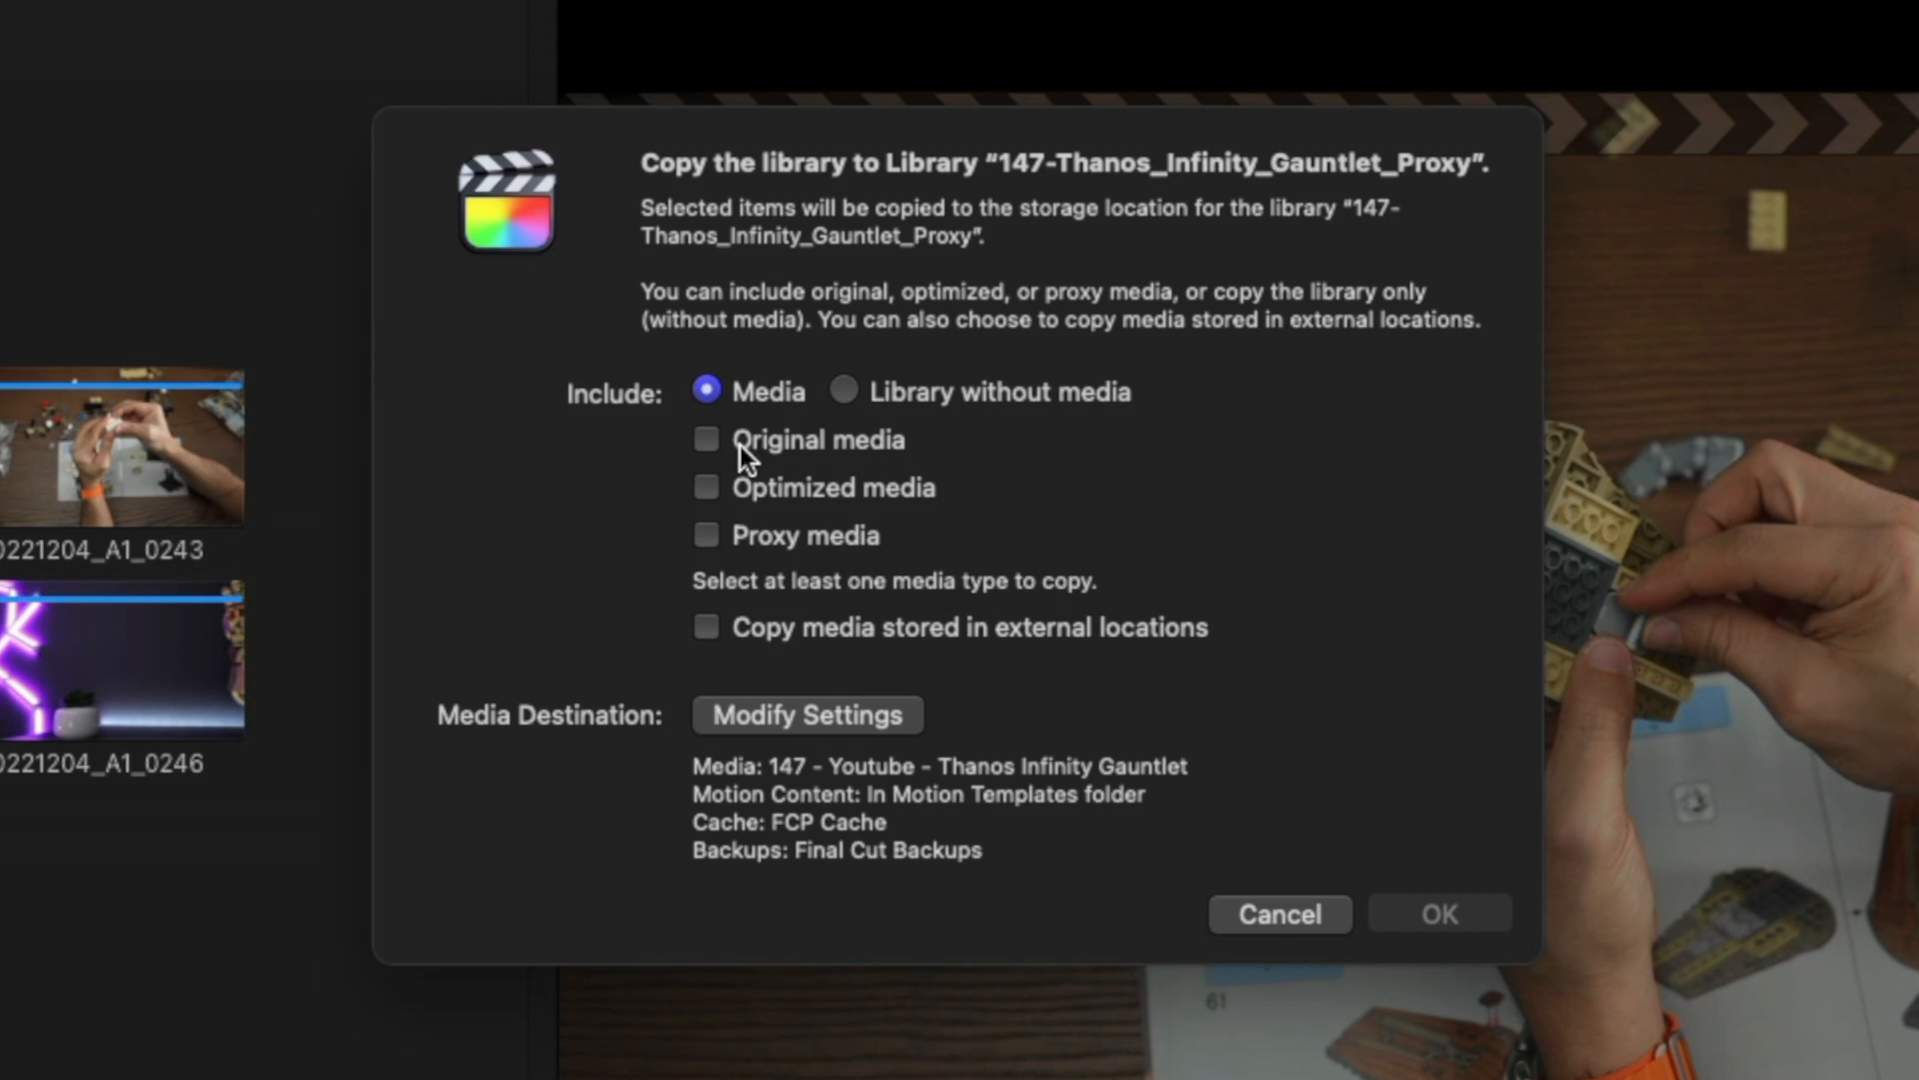
click(706, 535)
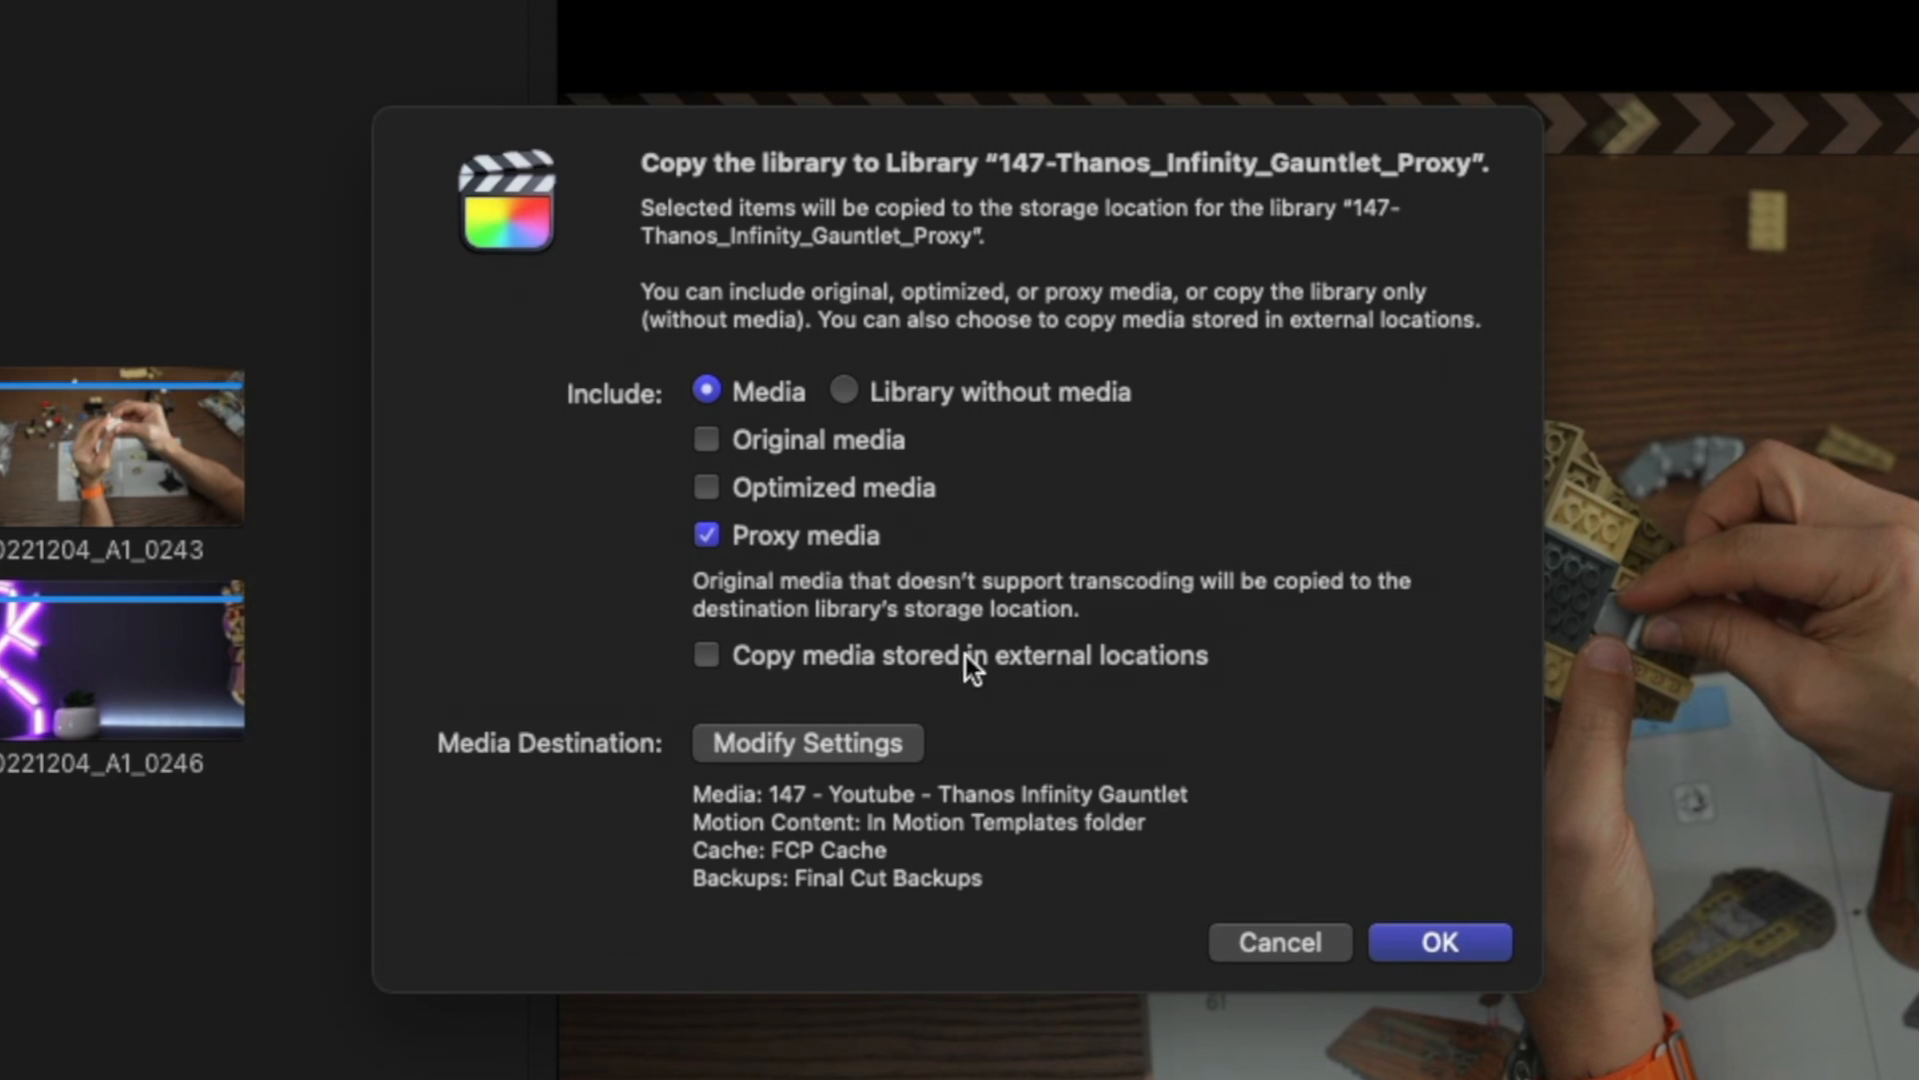
click(706, 656)
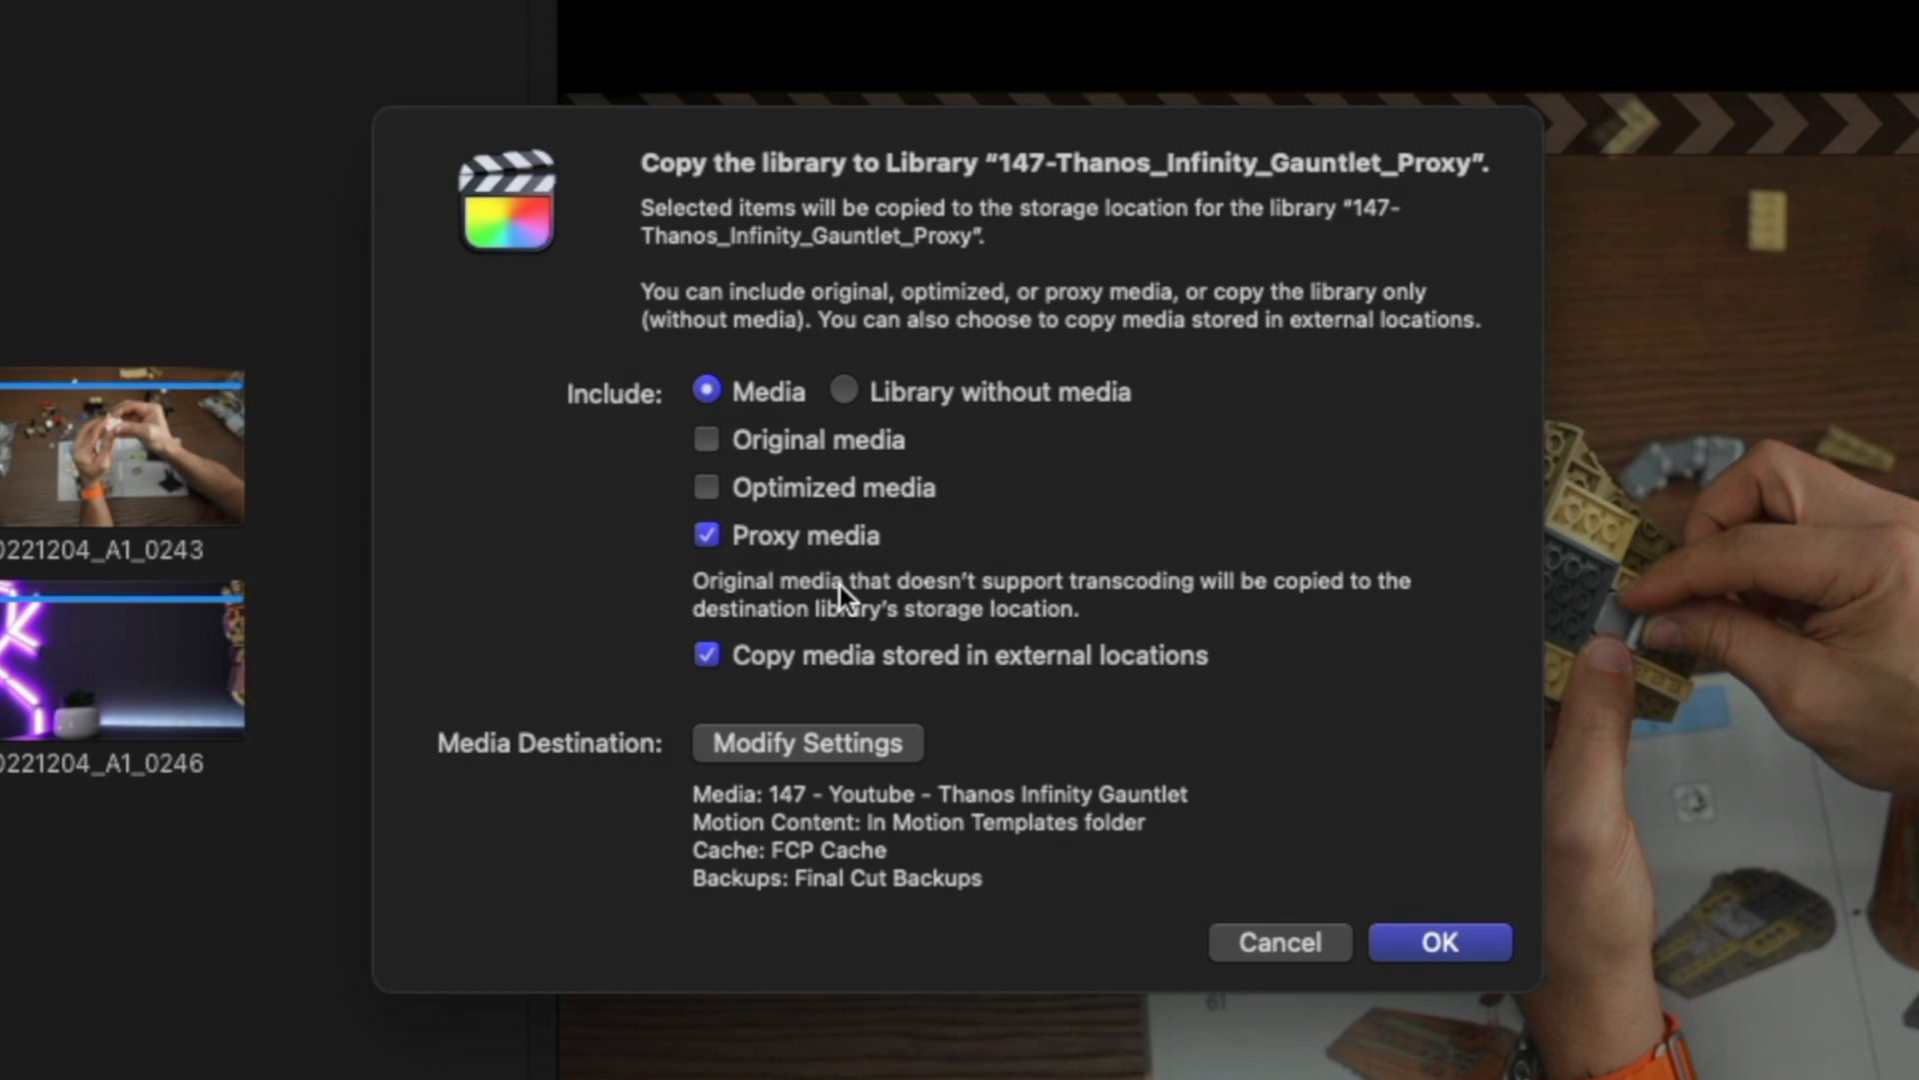
mouse_move(1367, 599)
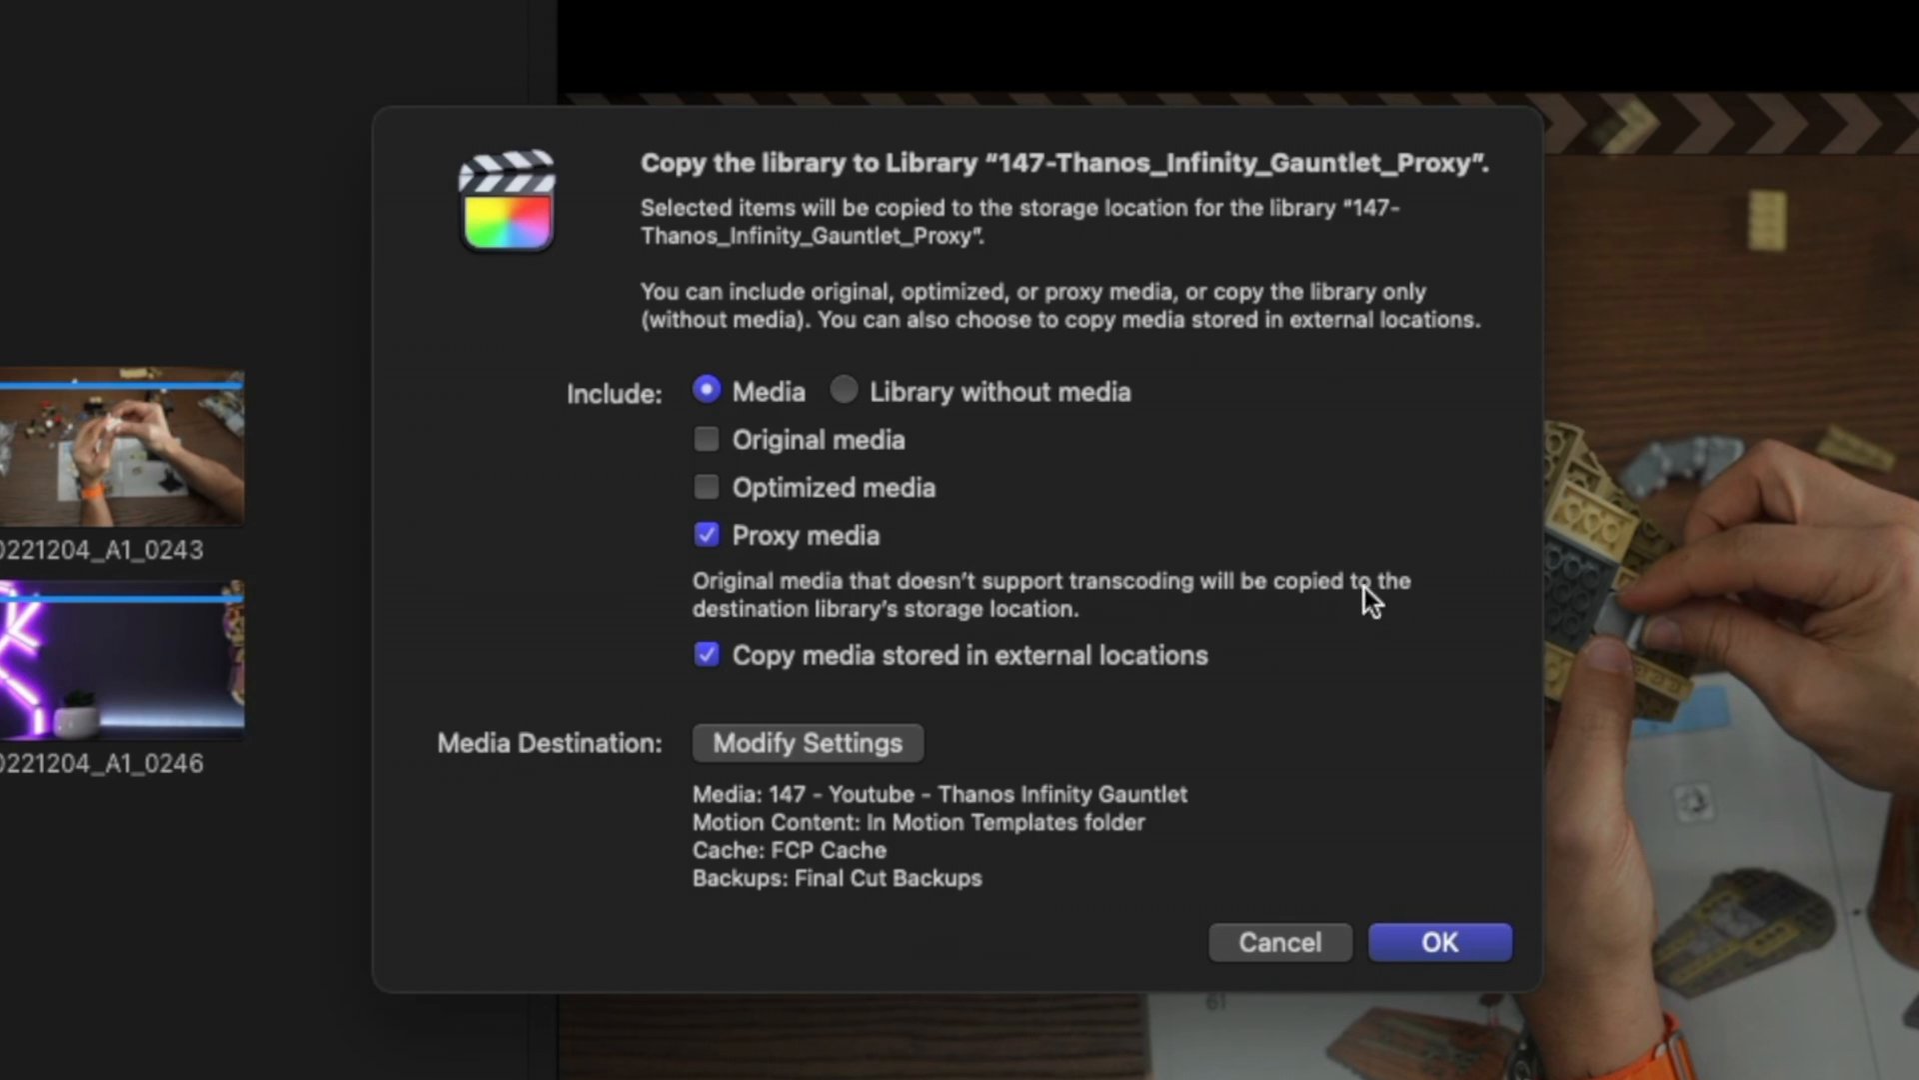
mouse_move(1068, 635)
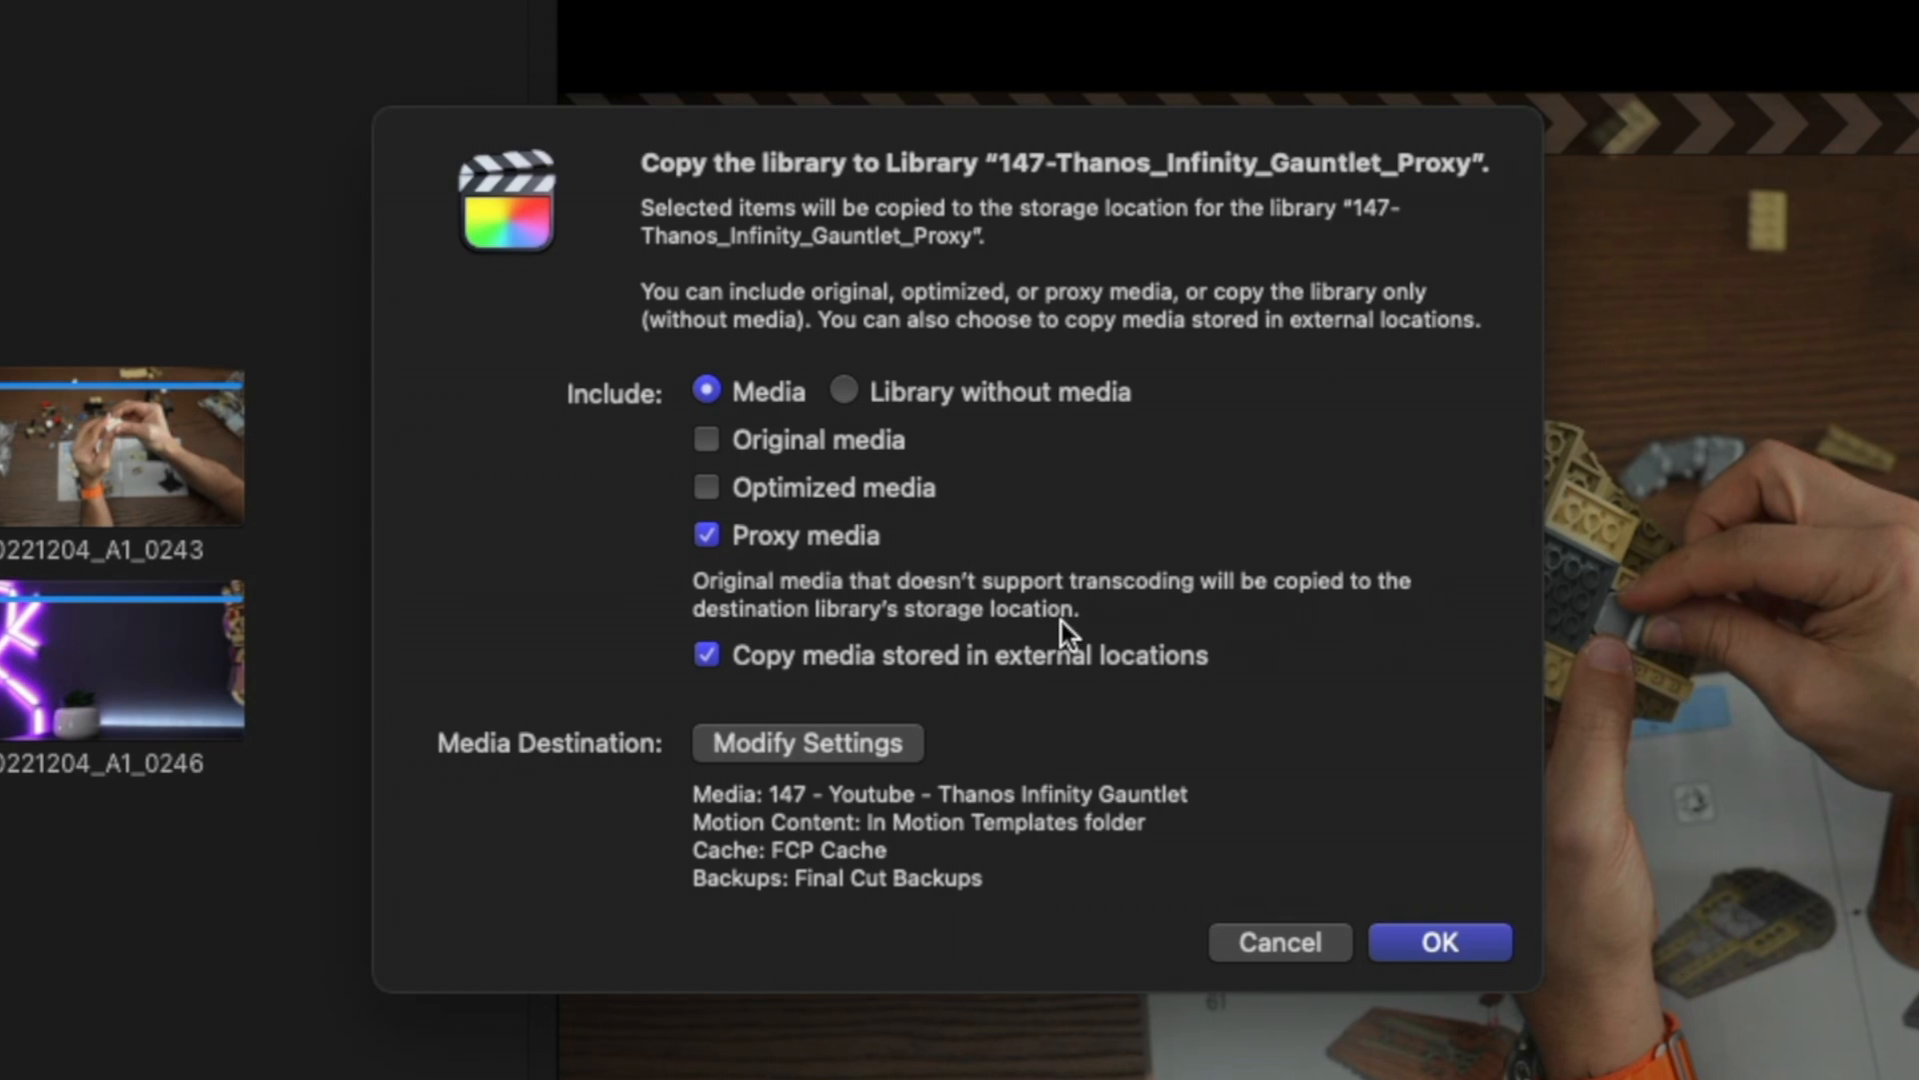
mouse_move(1026, 616)
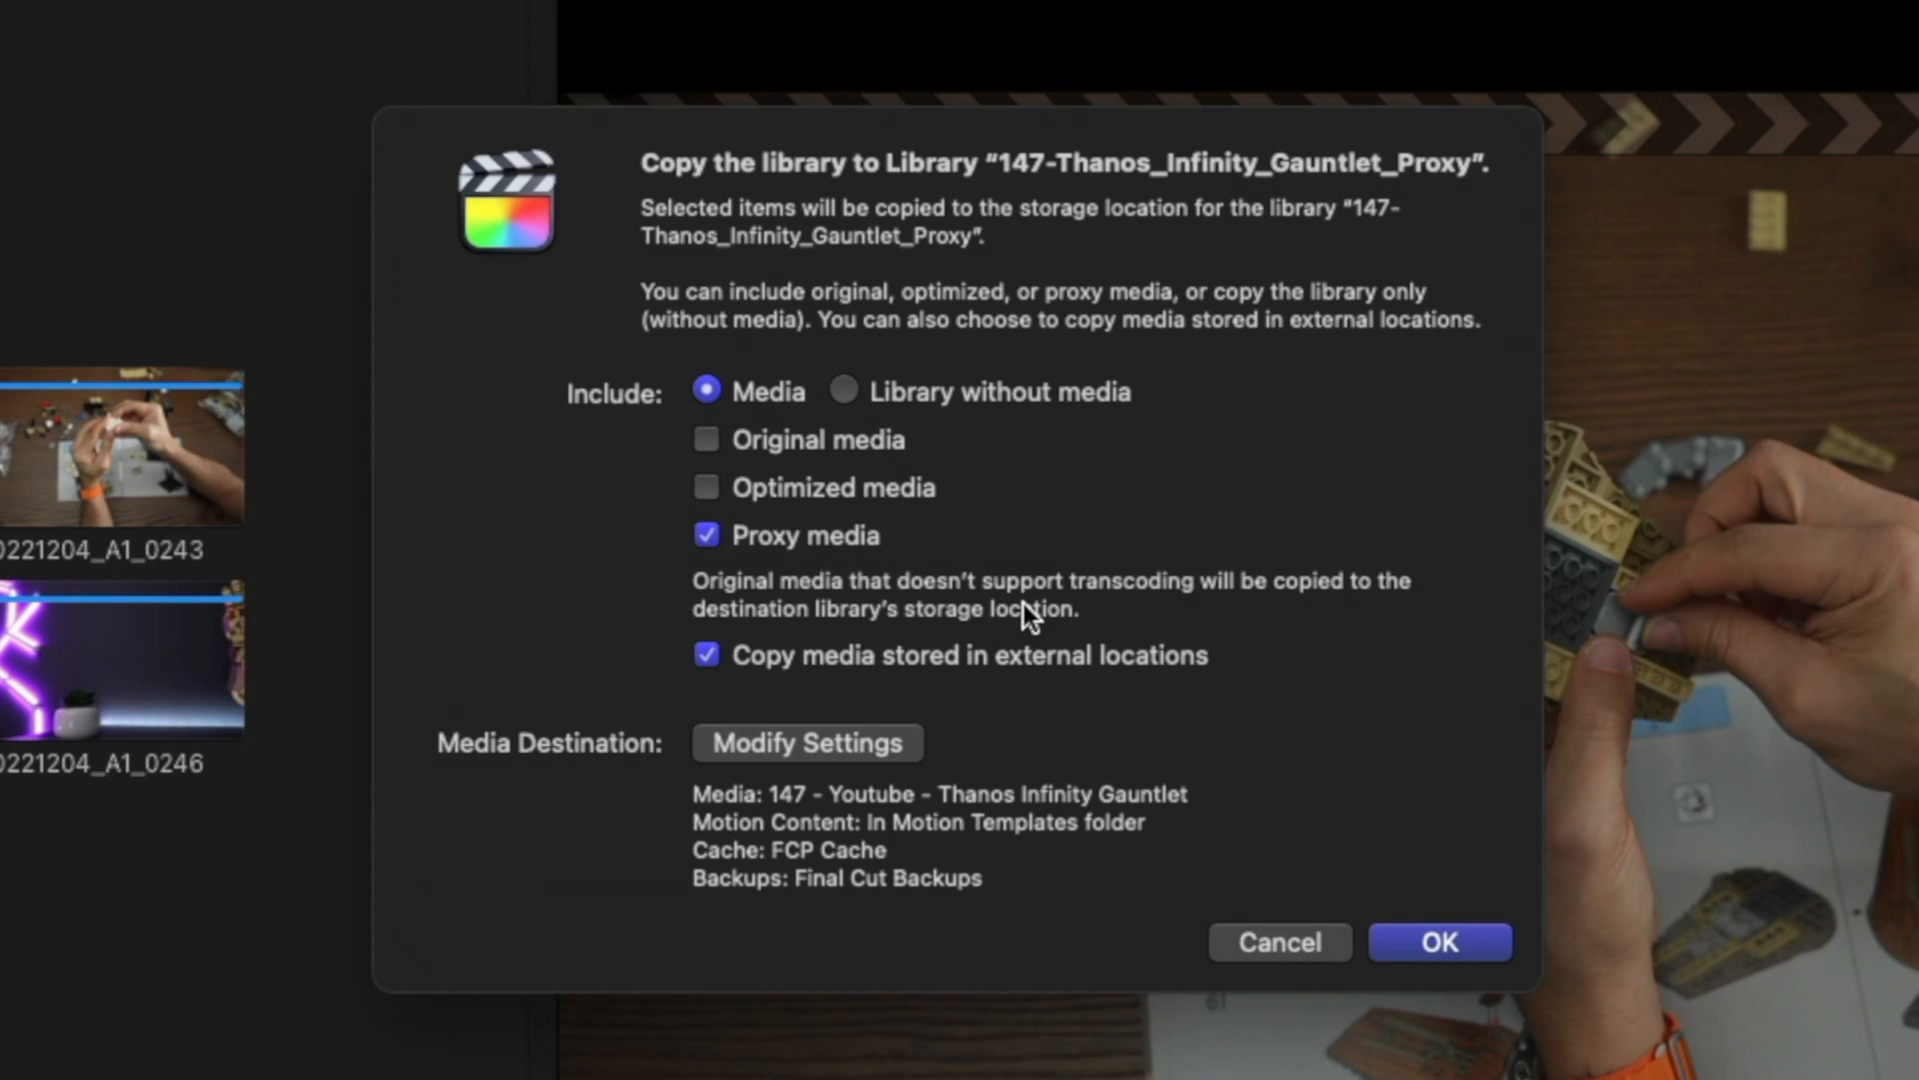
mouse_move(1226, 610)
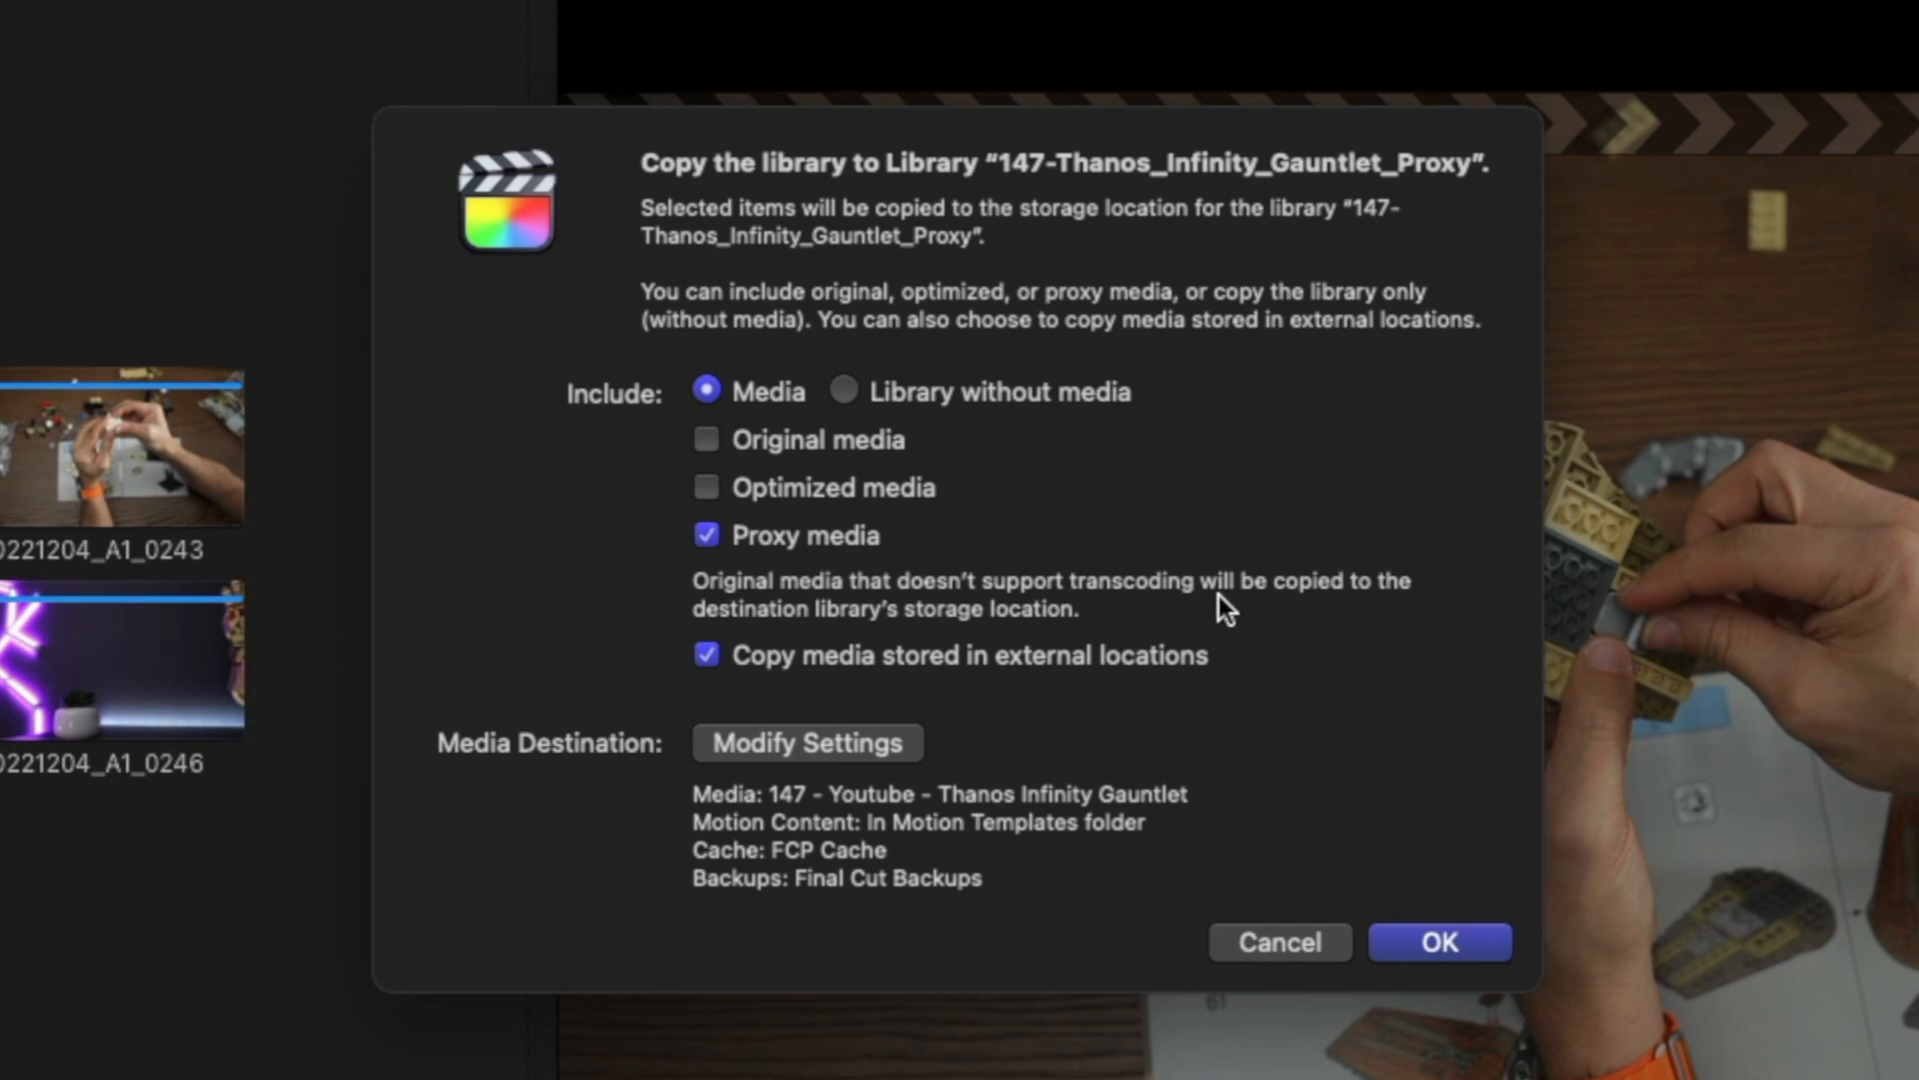
click(1439, 941)
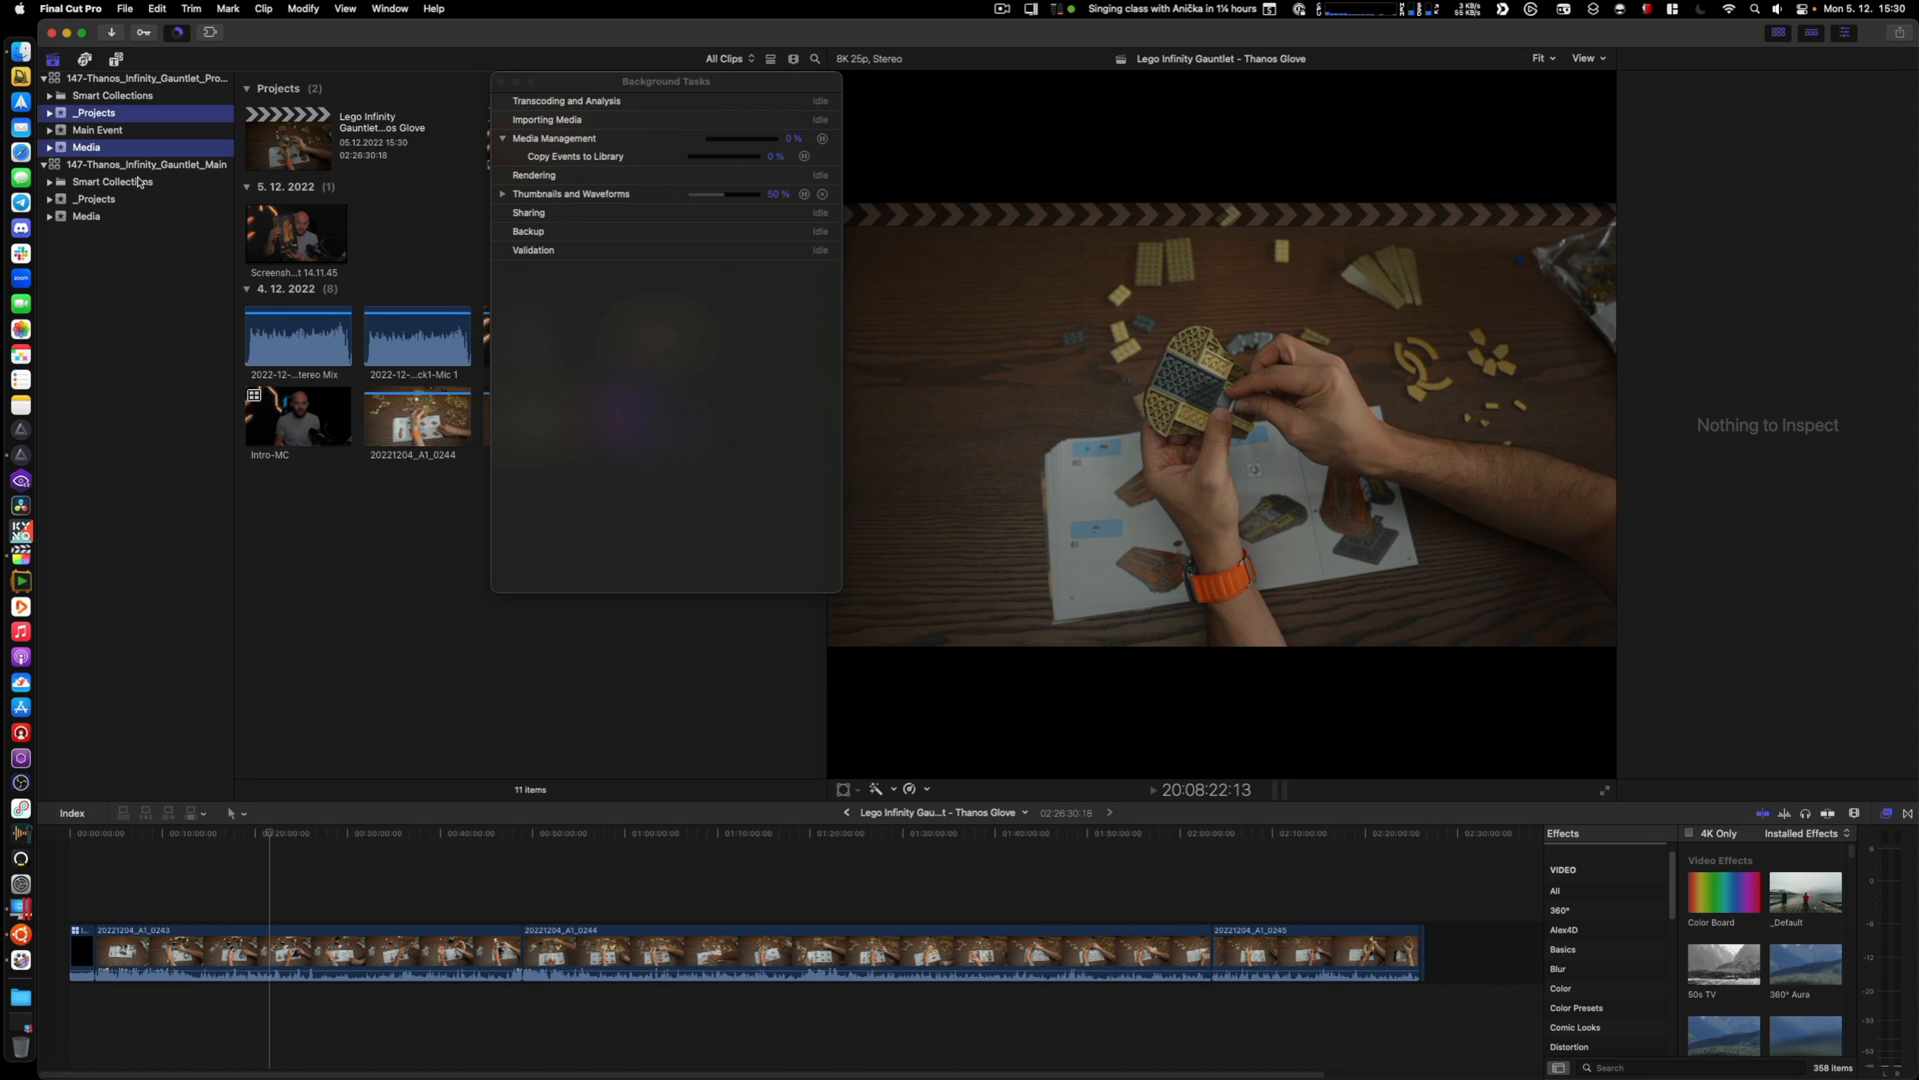
Show the Background Tasks progress of Copy Events to Library
click(98, 130)
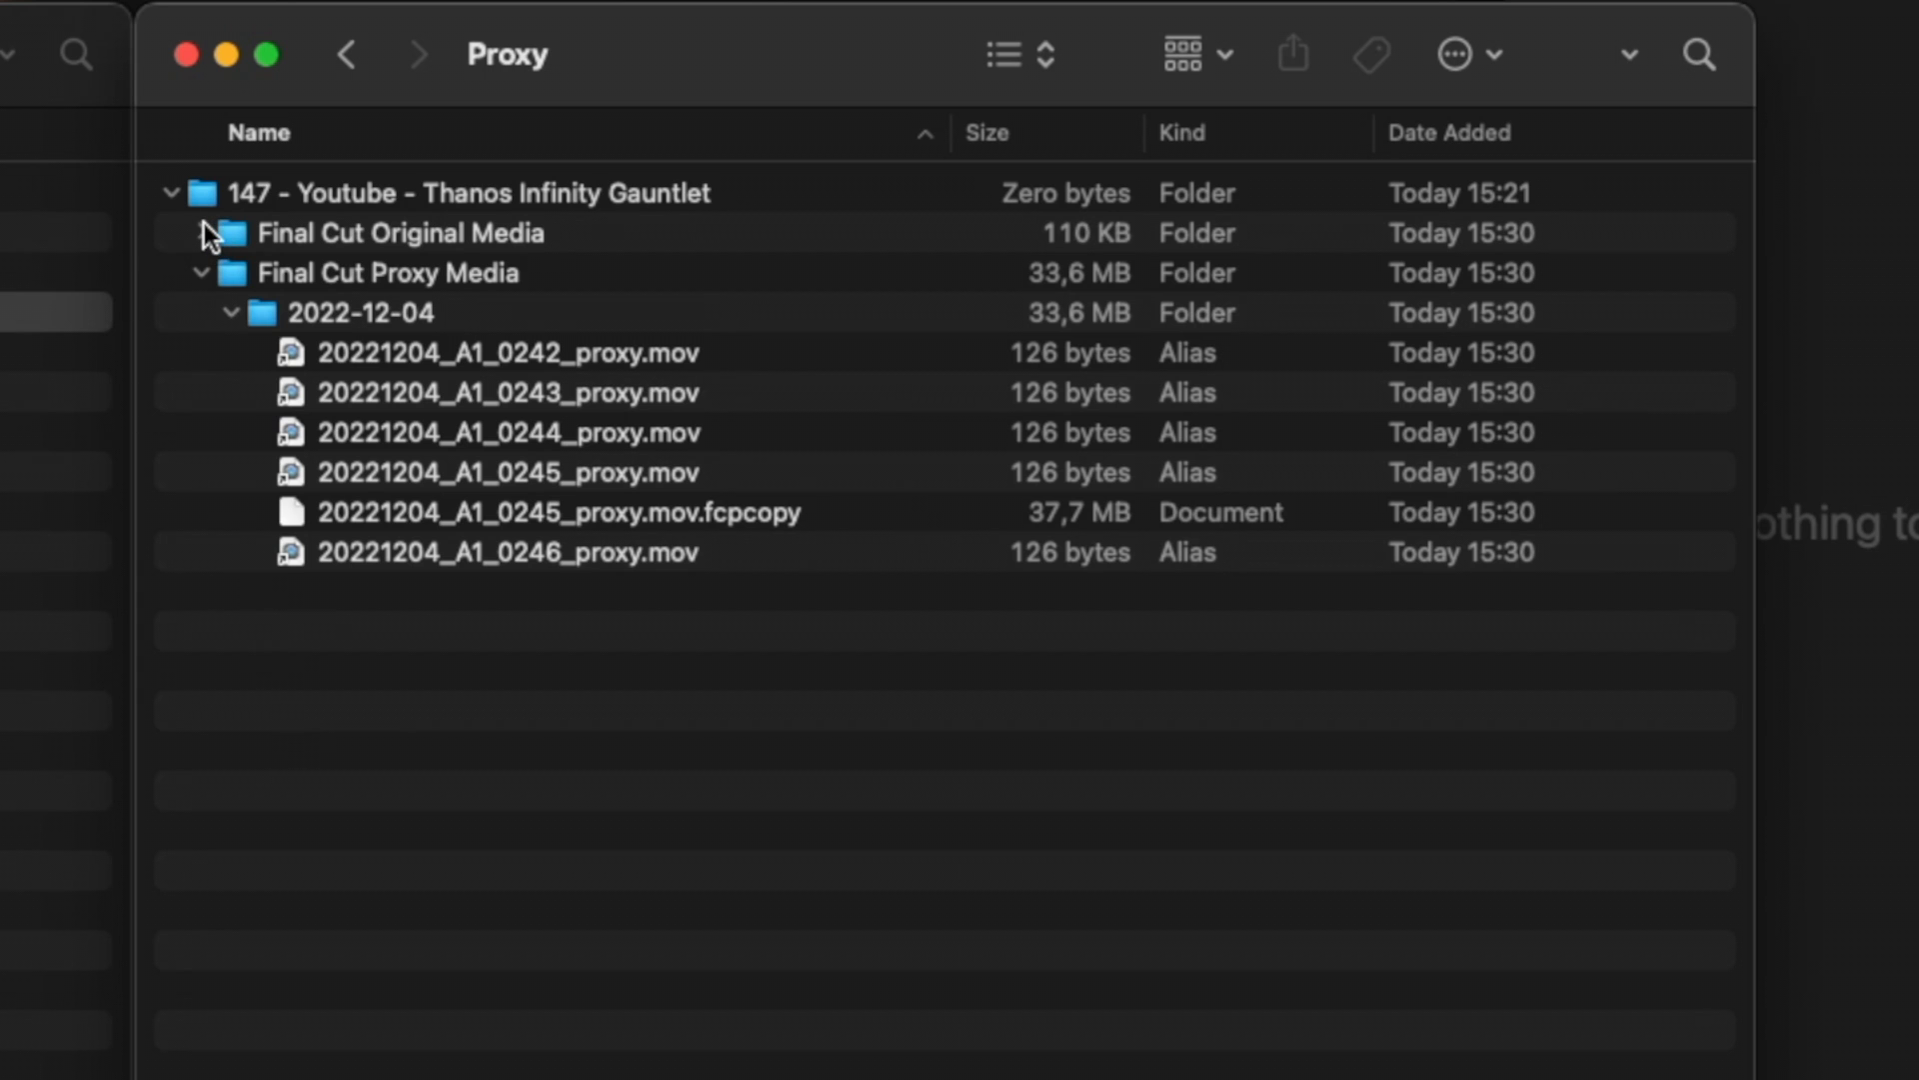
Expand Final Cut Original Media and its 2022-12-04 folder, selecting the LEGO_logo.svg.png still
click(200, 232)
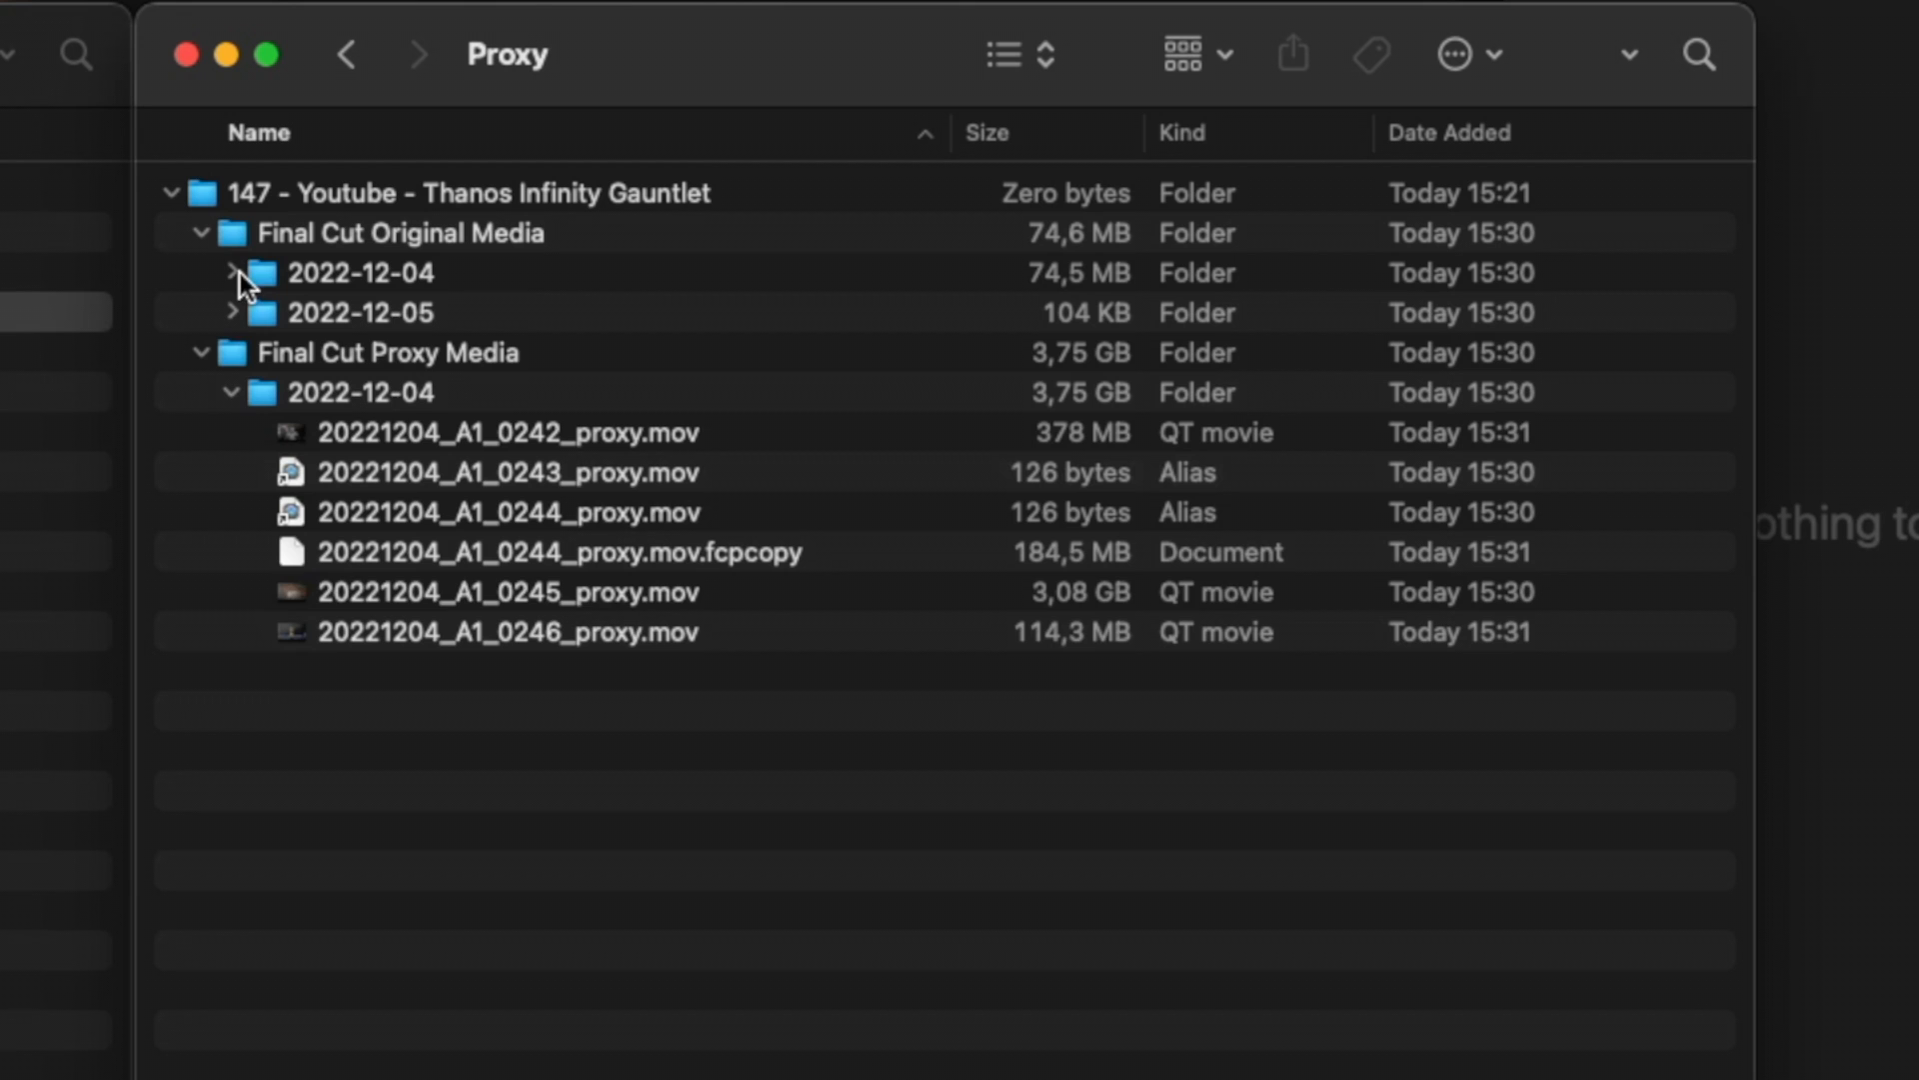
click(232, 272)
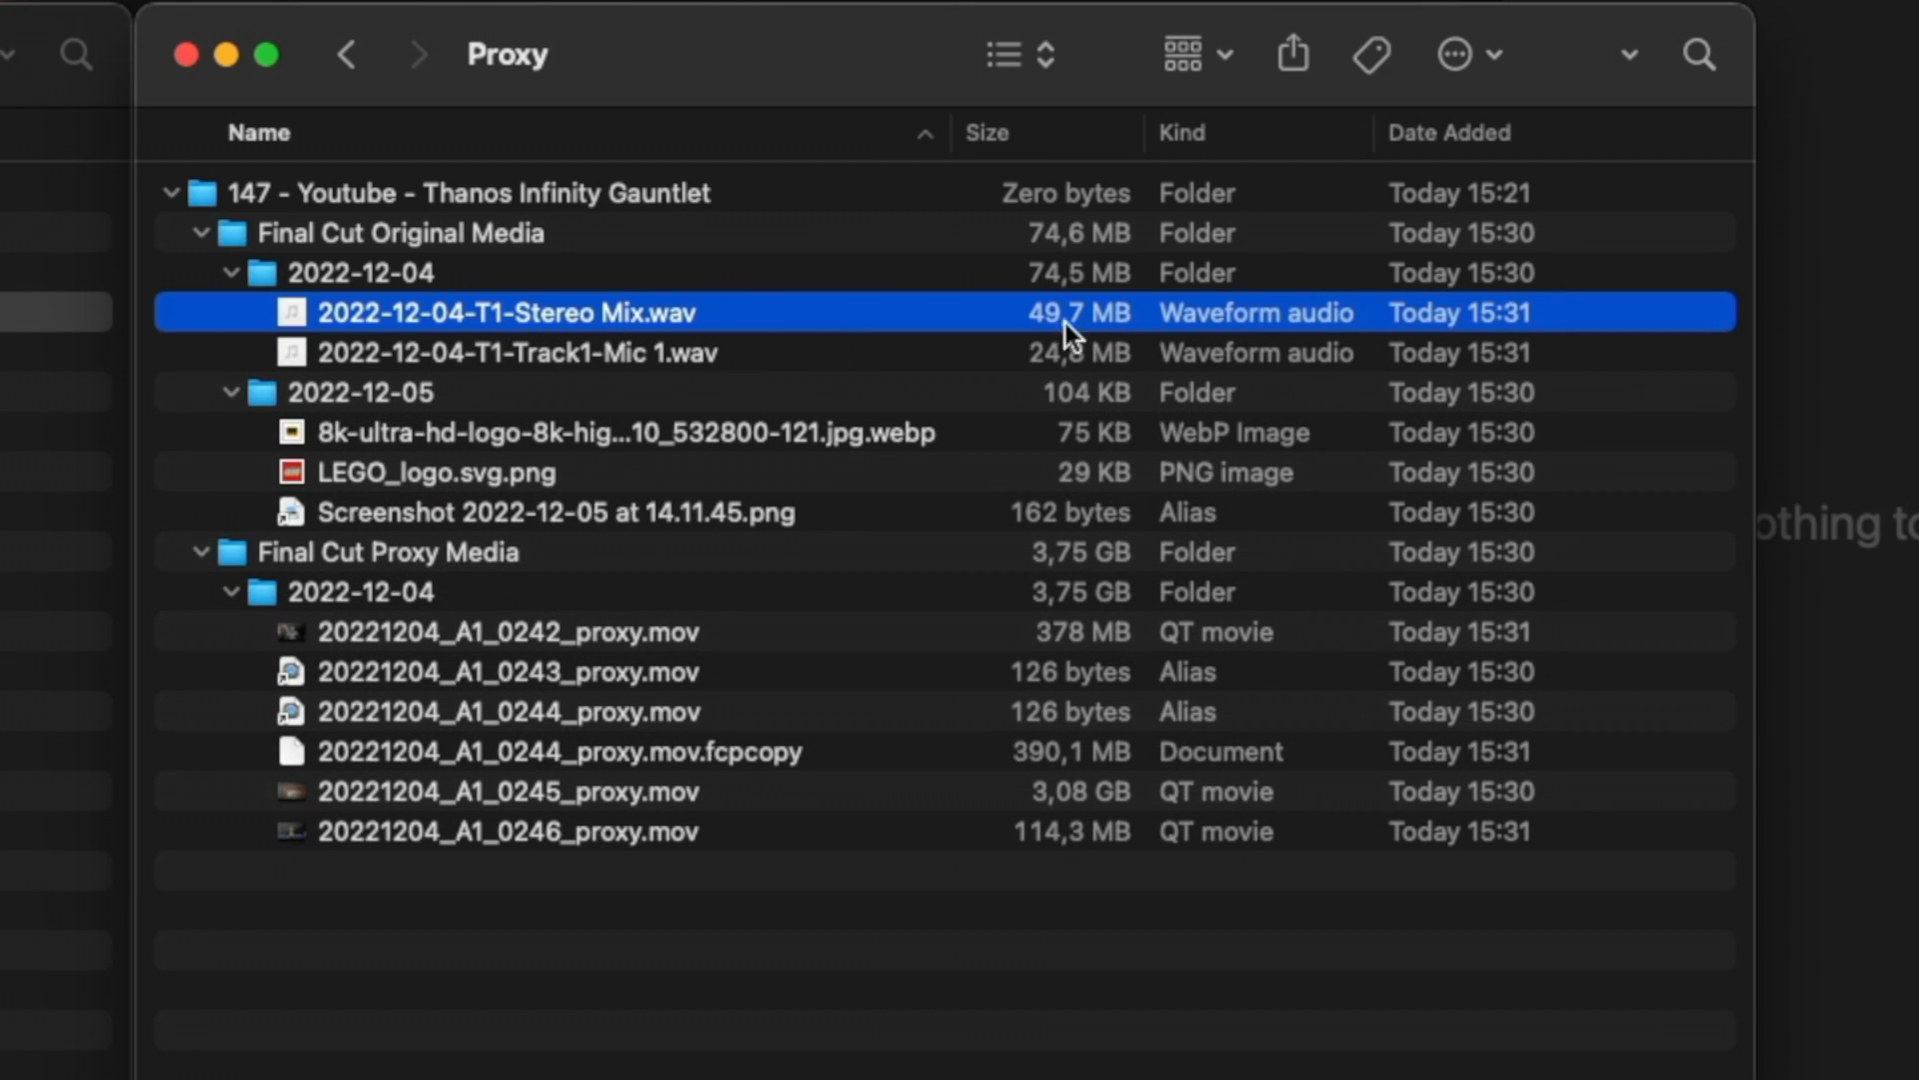
click(519, 352)
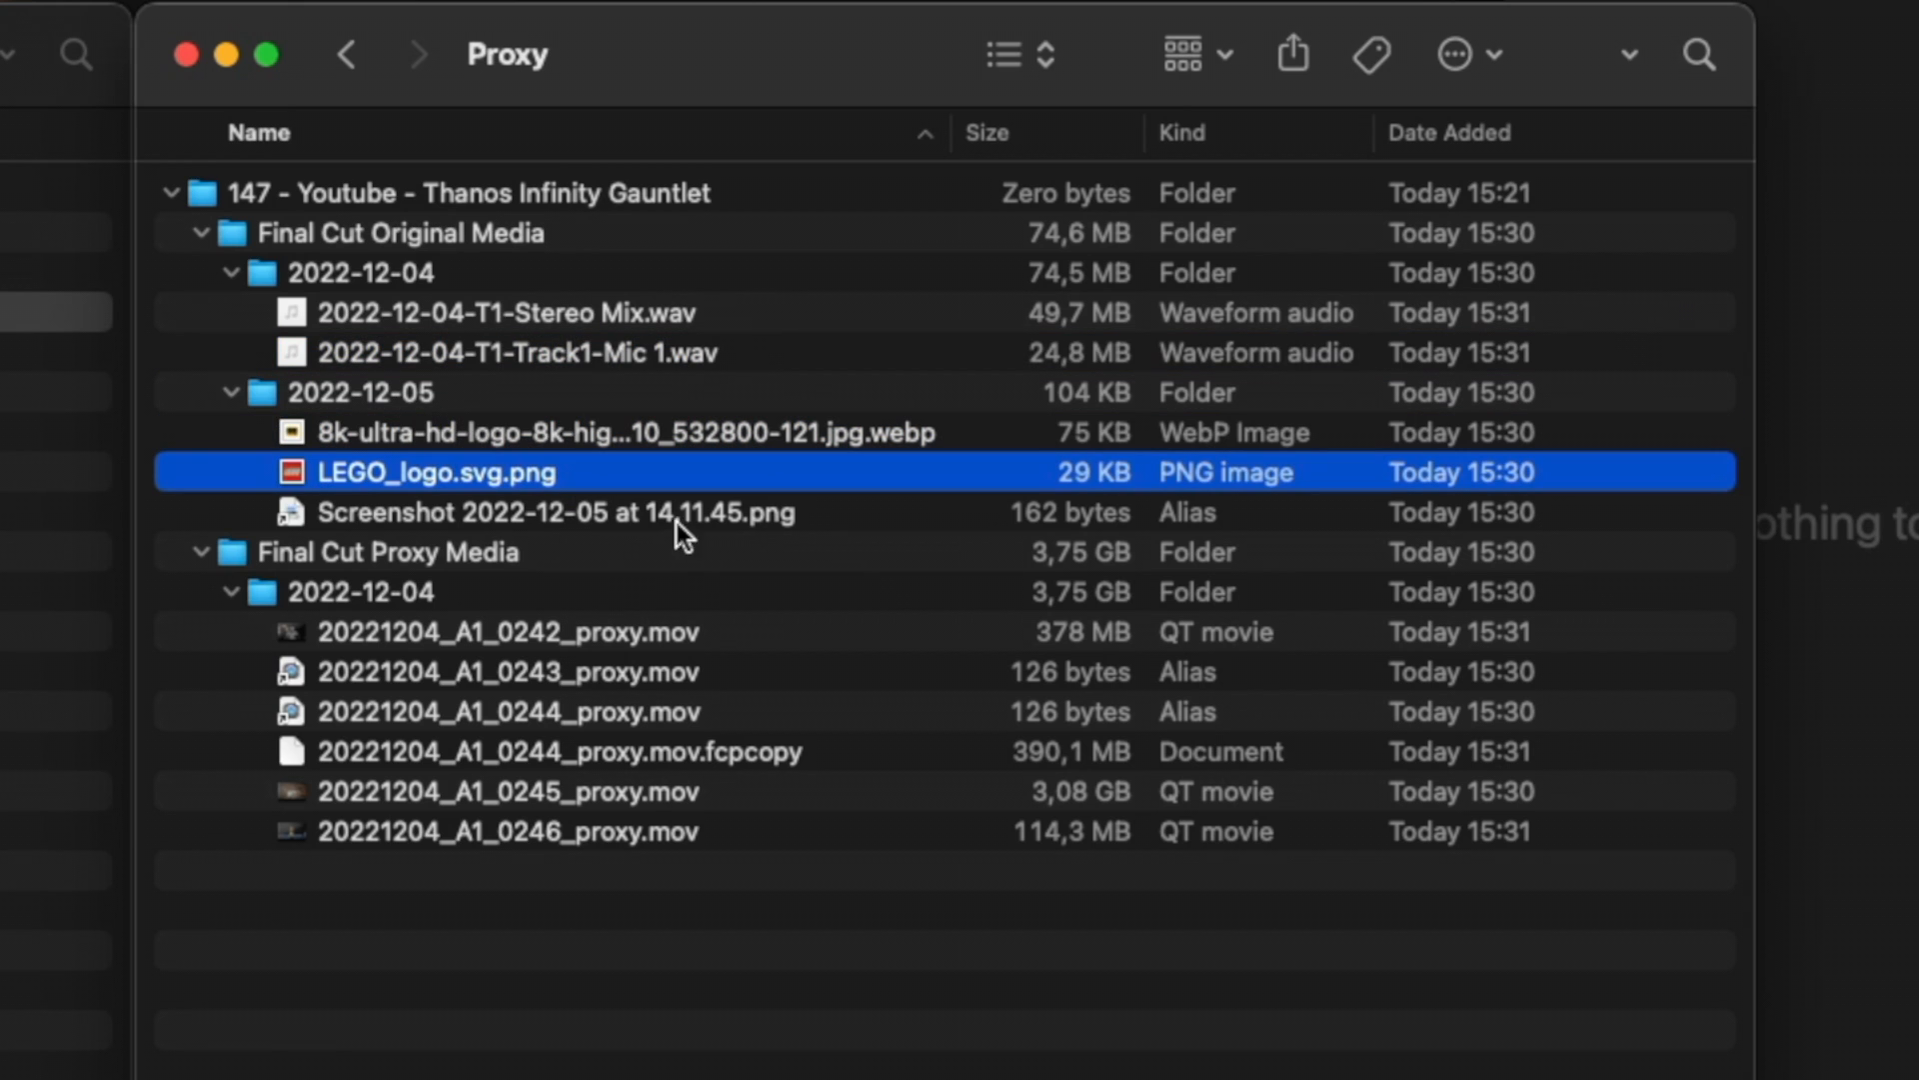
mouse_move(406, 238)
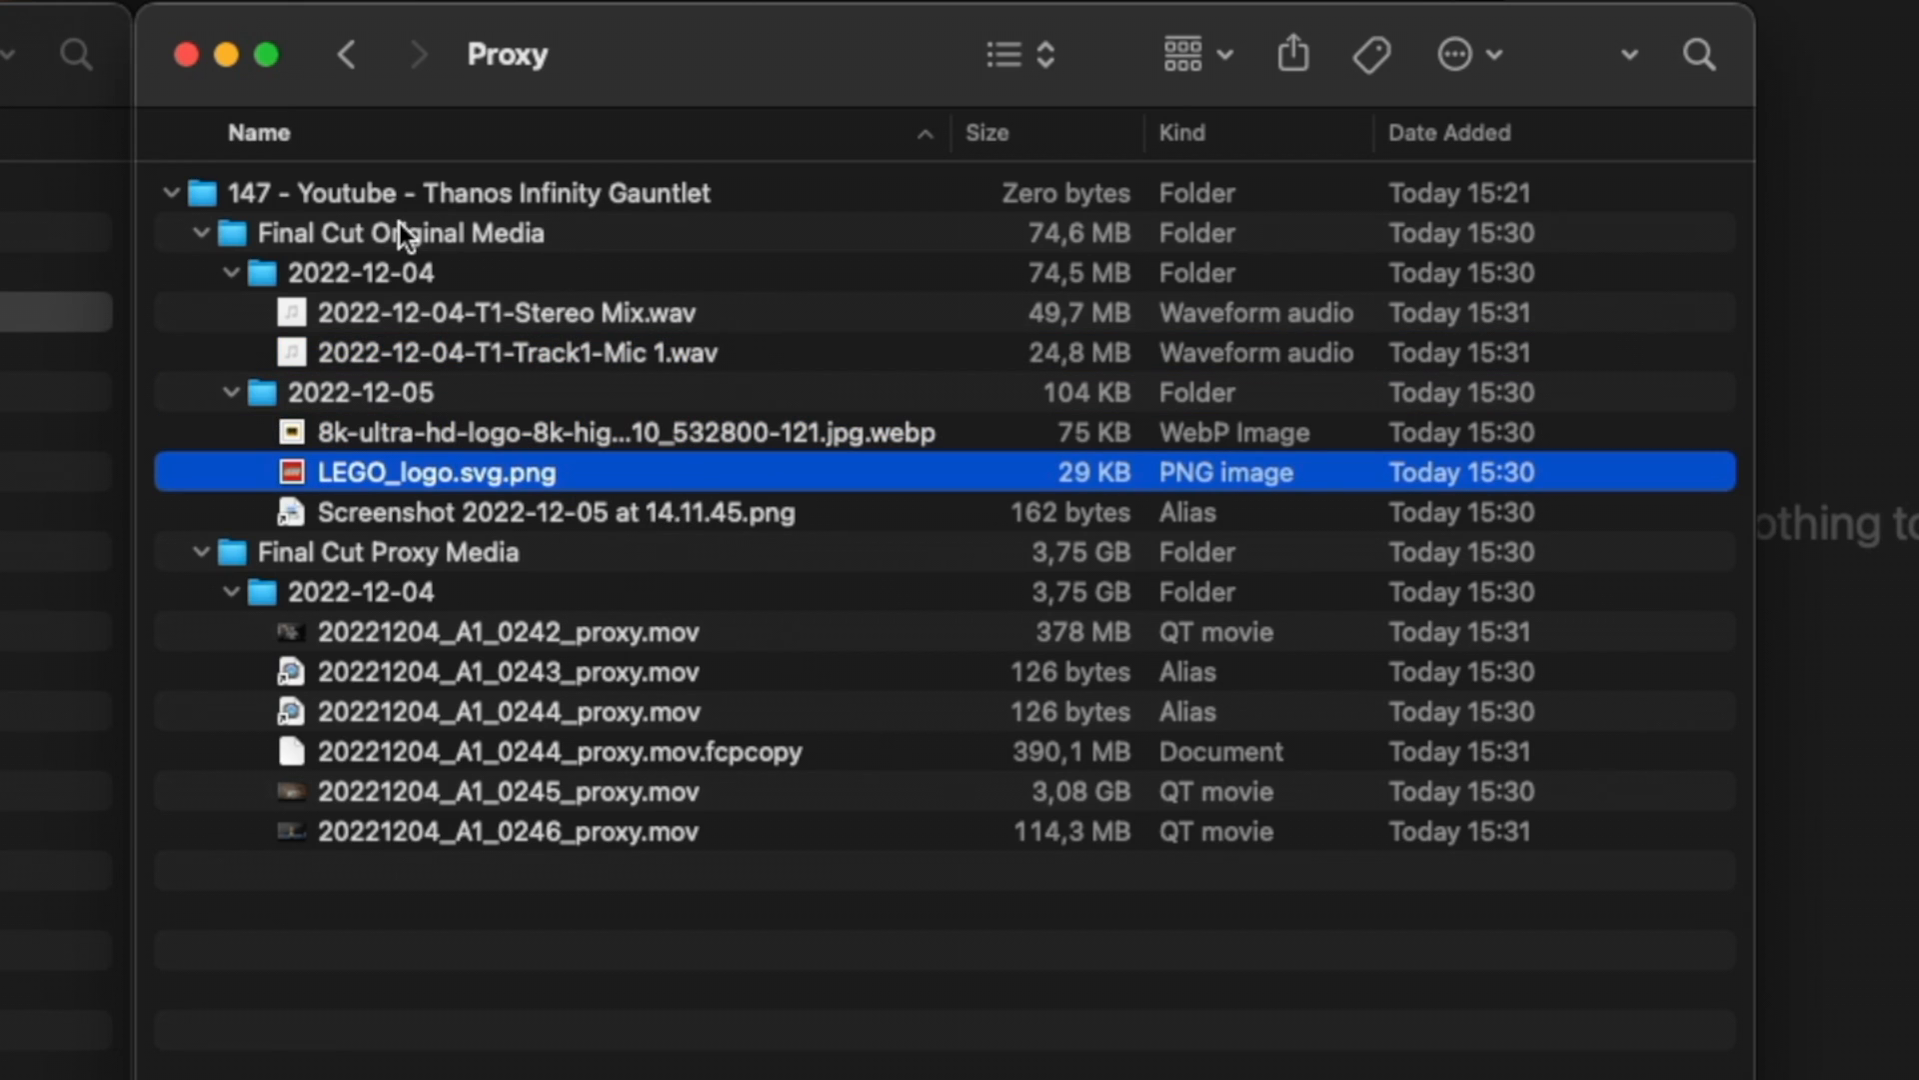
mouse_move(635, 502)
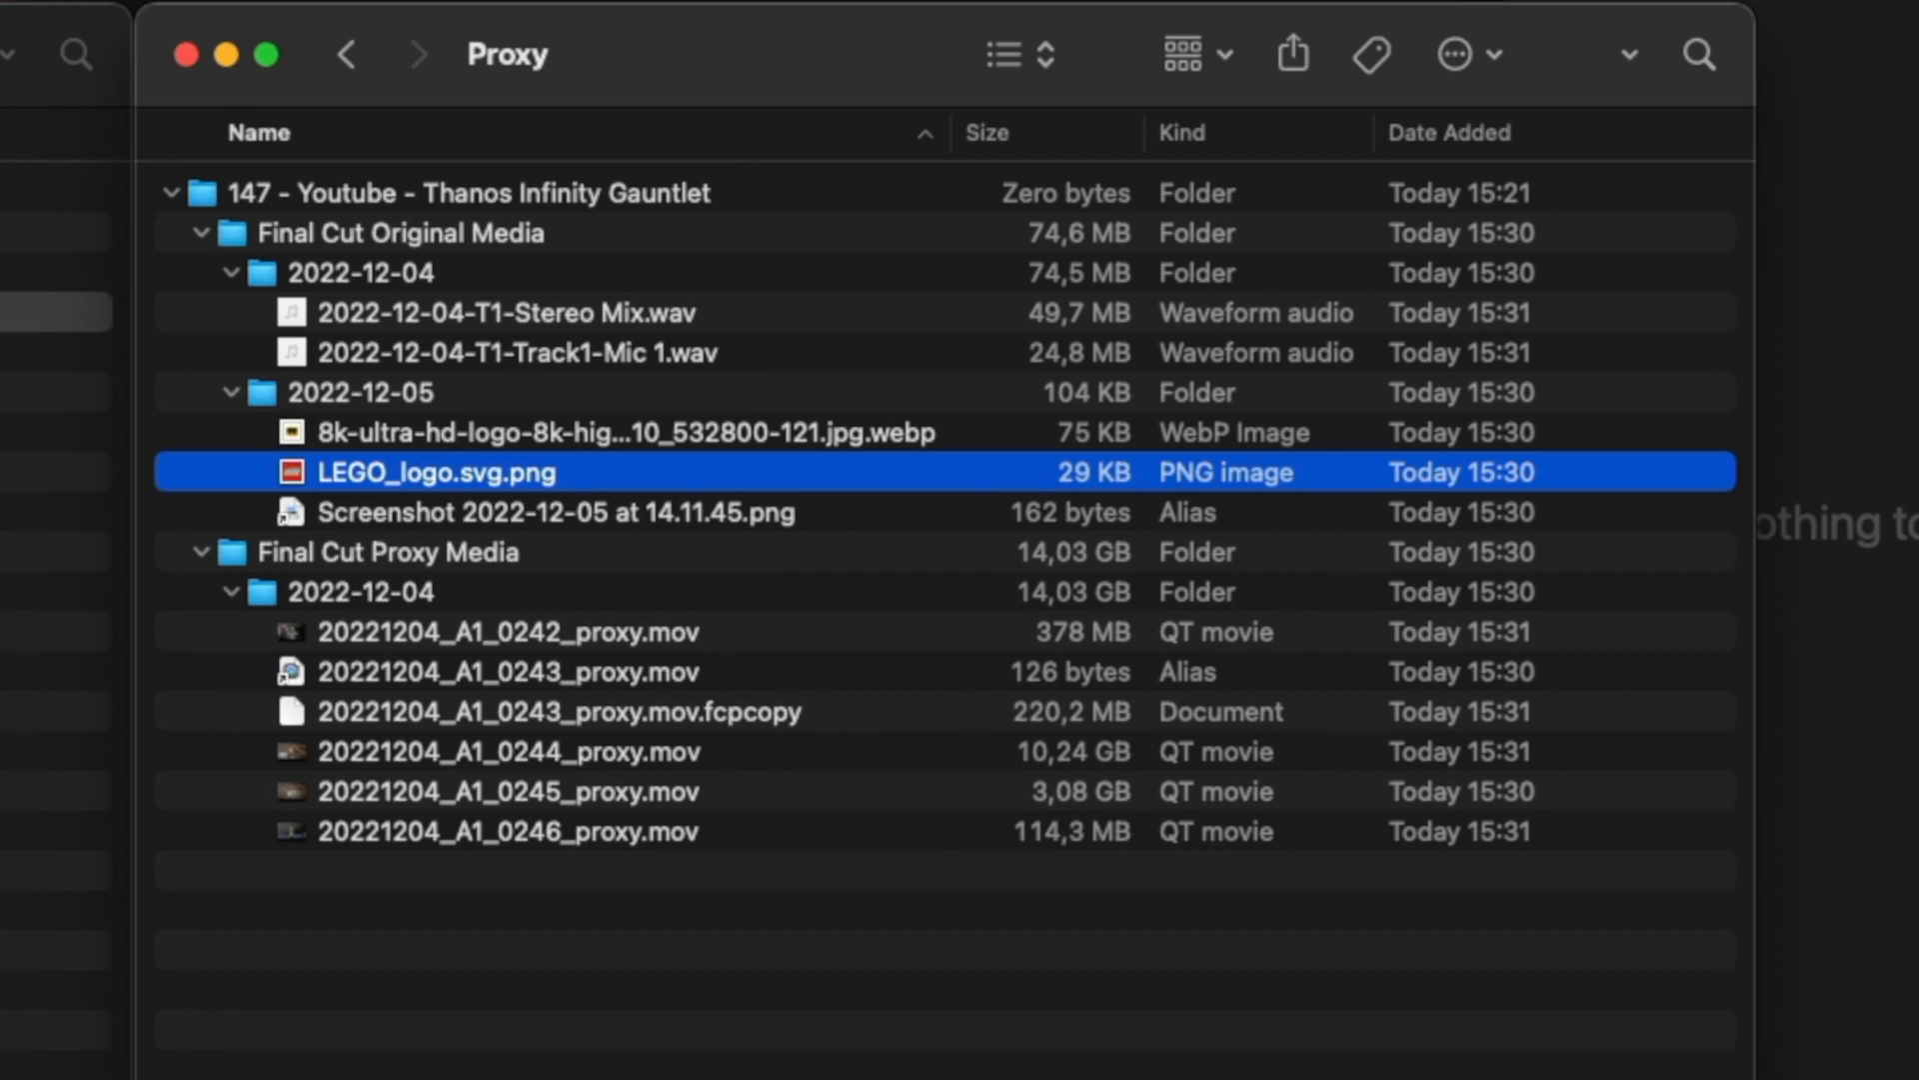
mouse_move(444, 322)
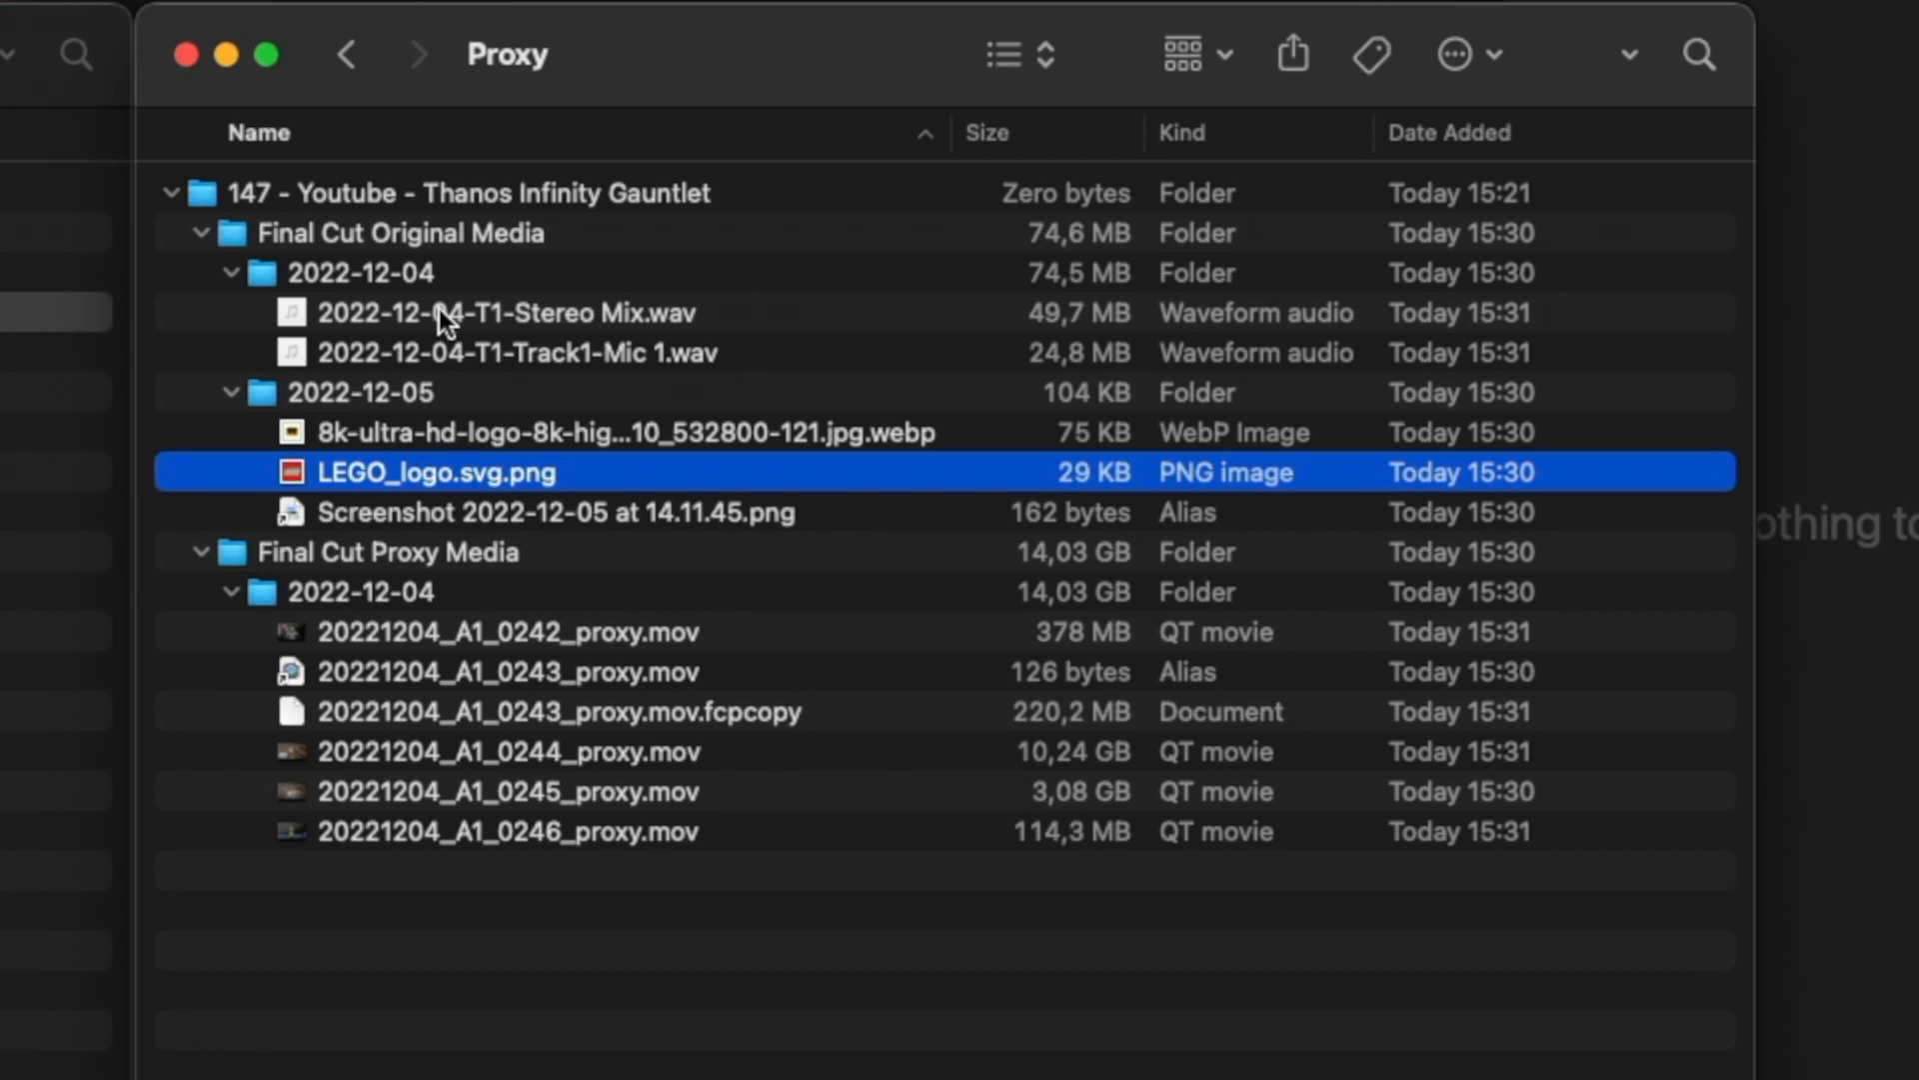